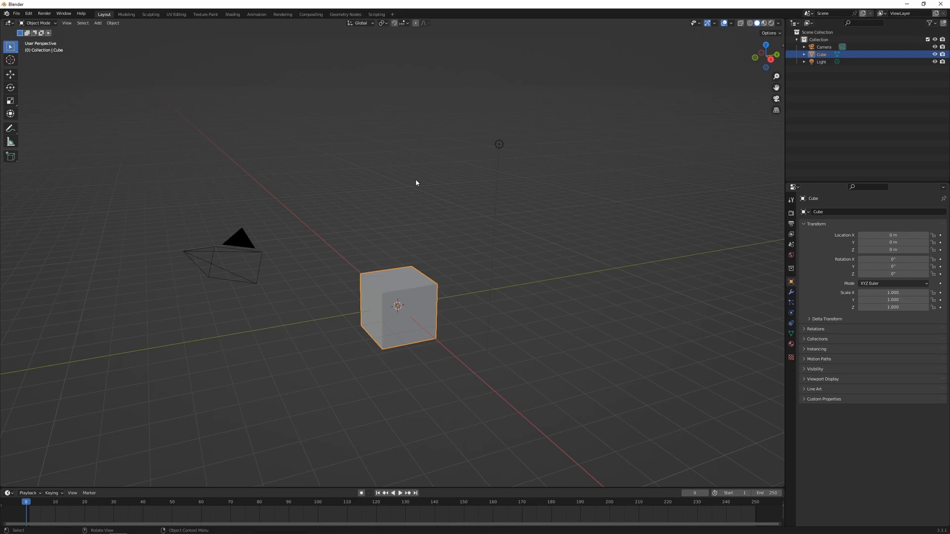
{"action": "mouse_move", "coordinate": [458, 309]}
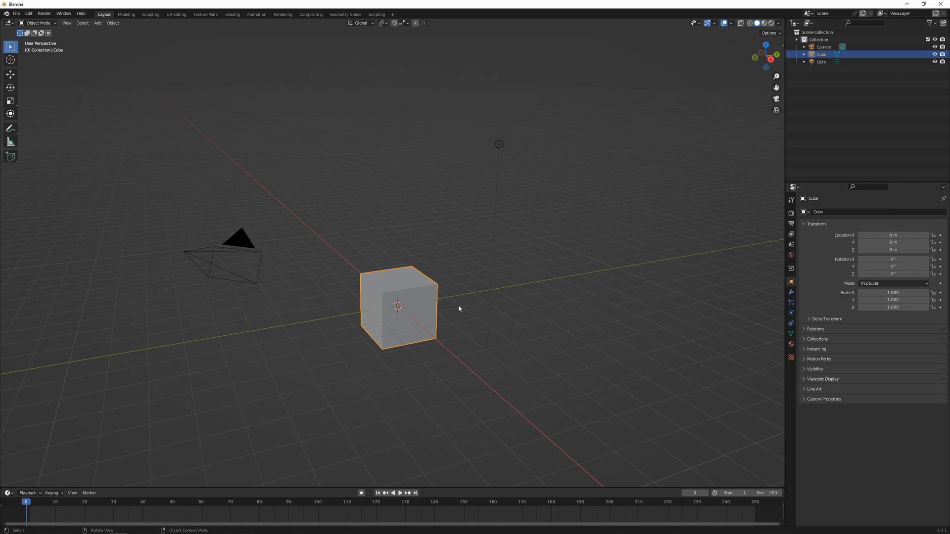
Try the G, R and S shortcuts on the cube, cancelling each so it stays at the origin.
{"action": "key", "text": "g"}
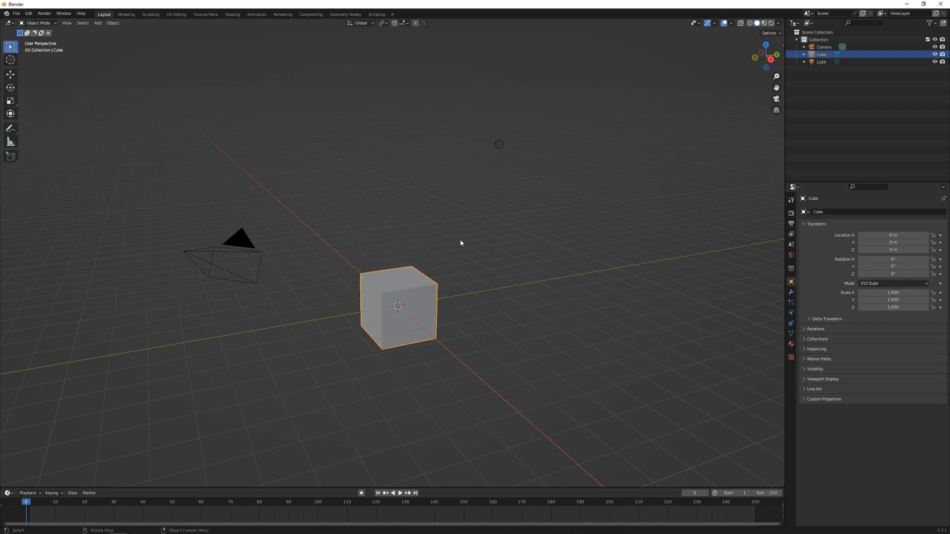
{"action": "mouse_move", "coordinate": [400, 295]}
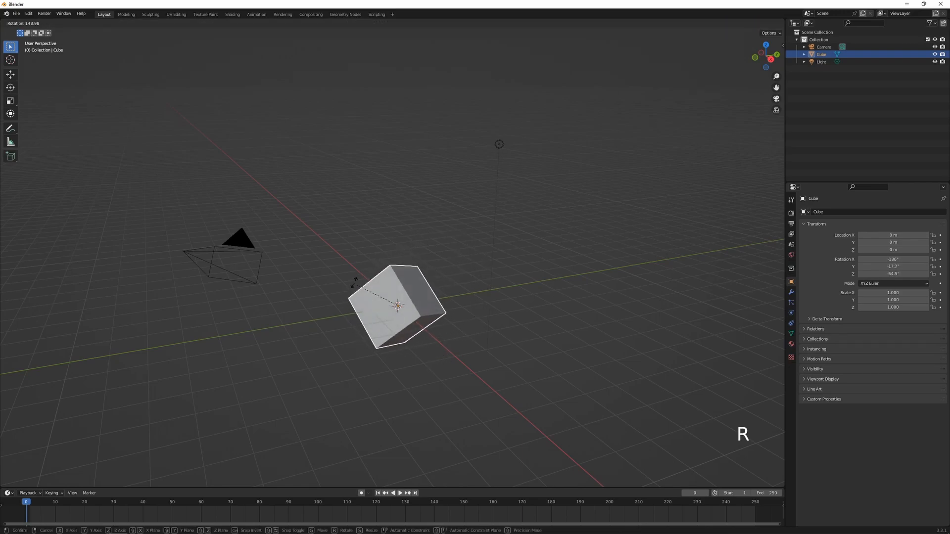
{"action": "mouse_move", "coordinate": [371, 353]}
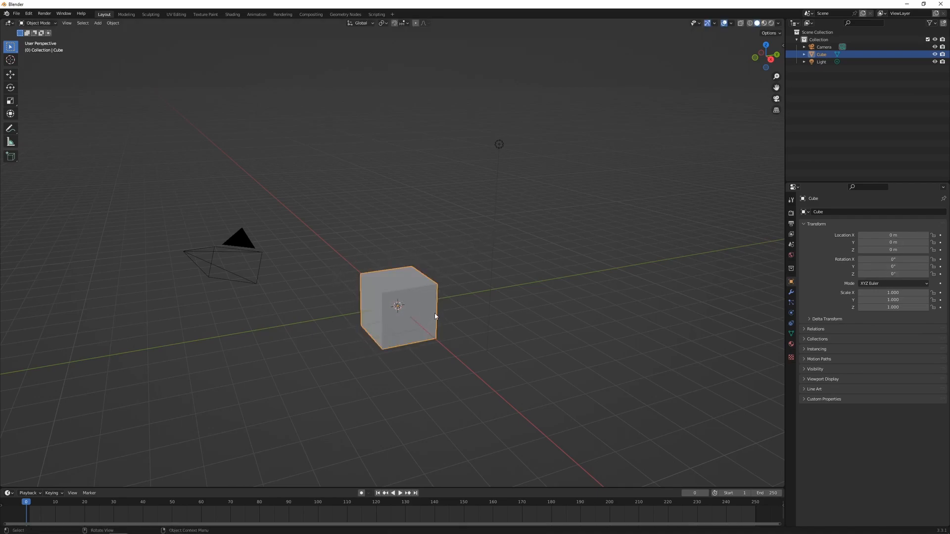
{"action": "key", "text": "r"}
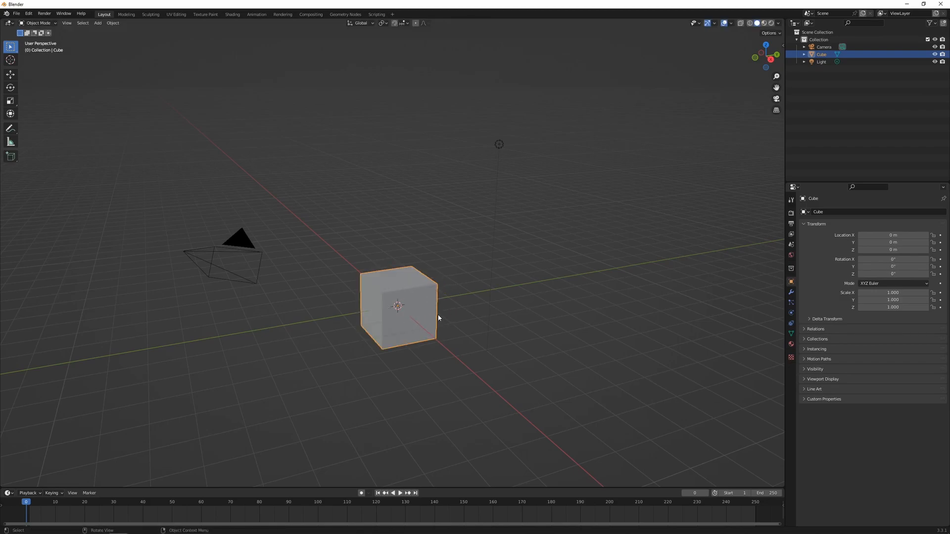
{"action": "key", "text": "s"}
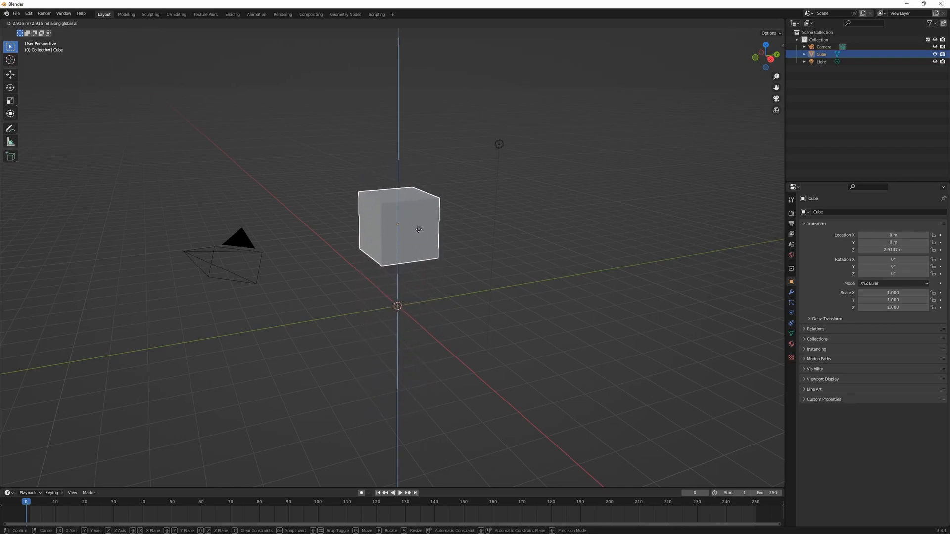
{"action": "key", "text": "r"}
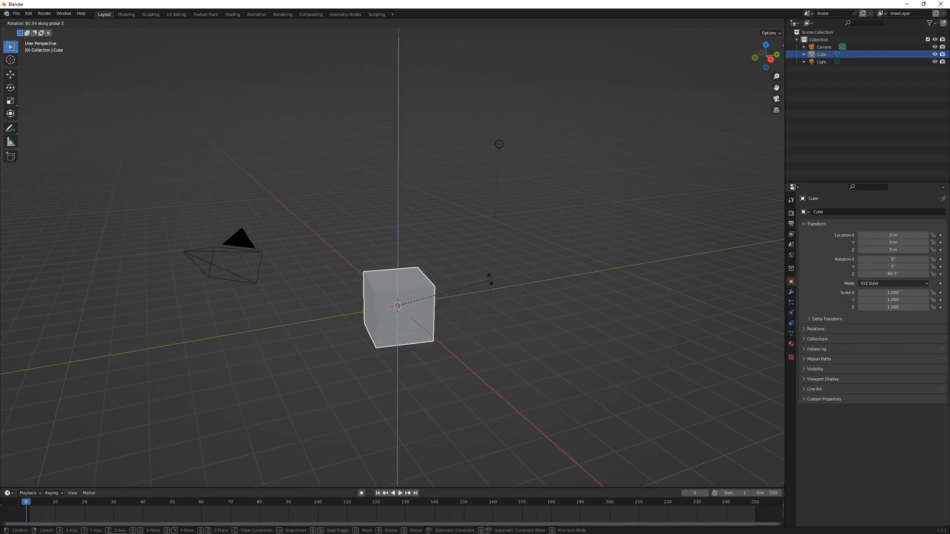
{"action": "mouse_move", "coordinate": [490, 305]}
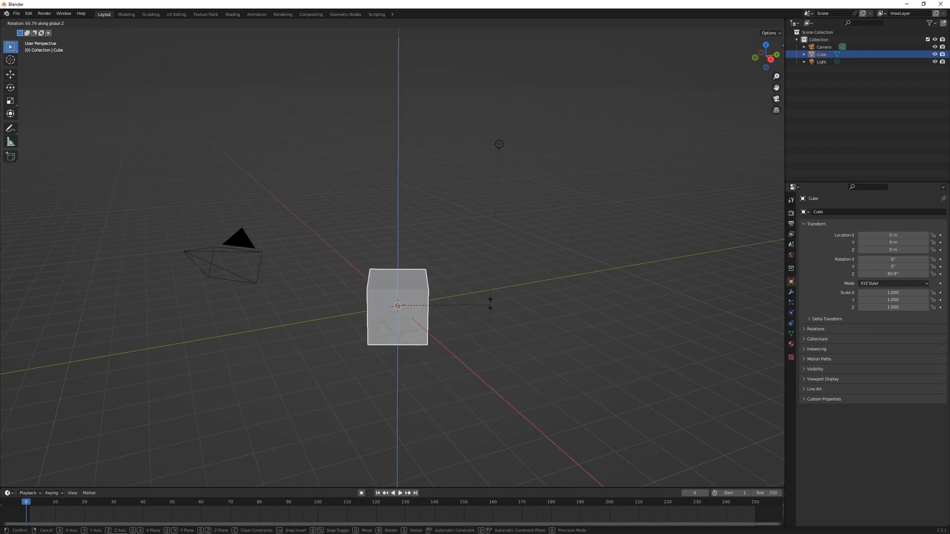
{"action": "key", "text": "s"}
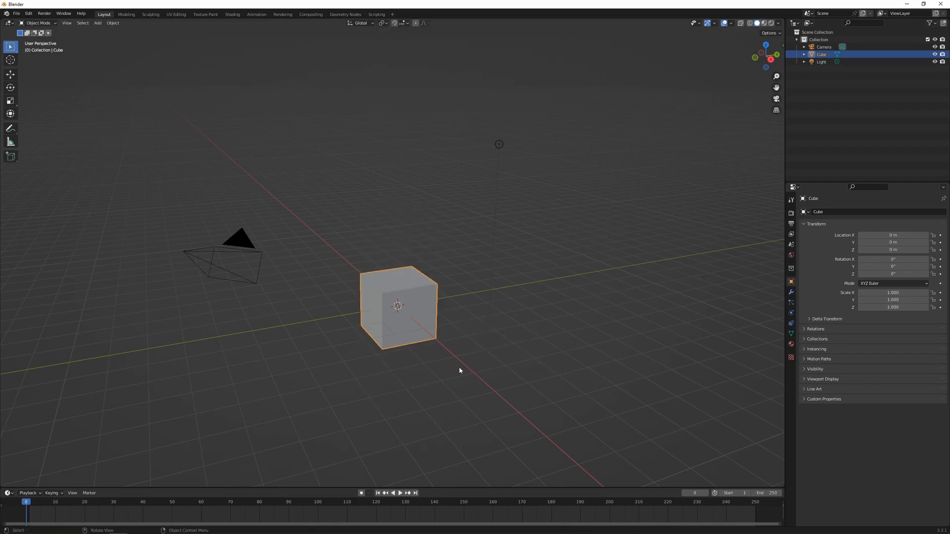
{"action": "key", "text": "g"}
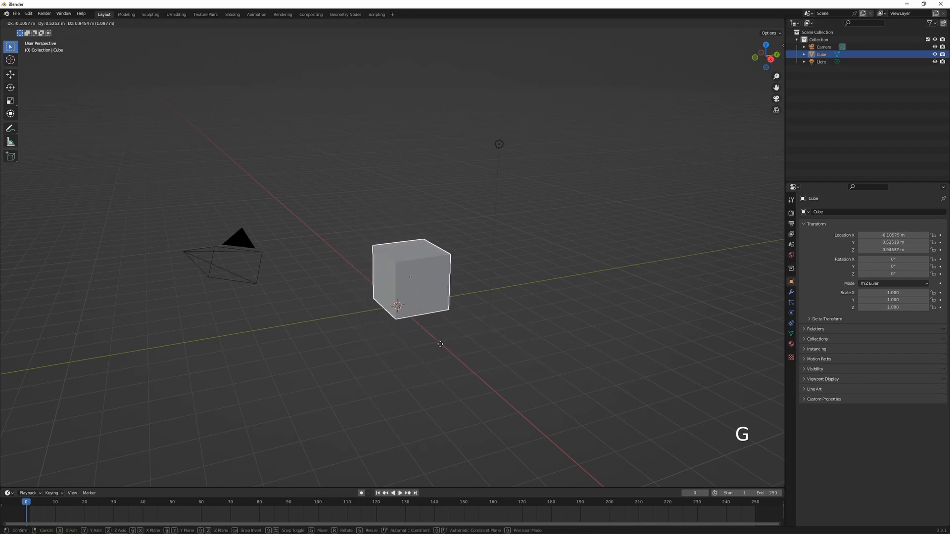
{"action": "key", "text": "shift"}
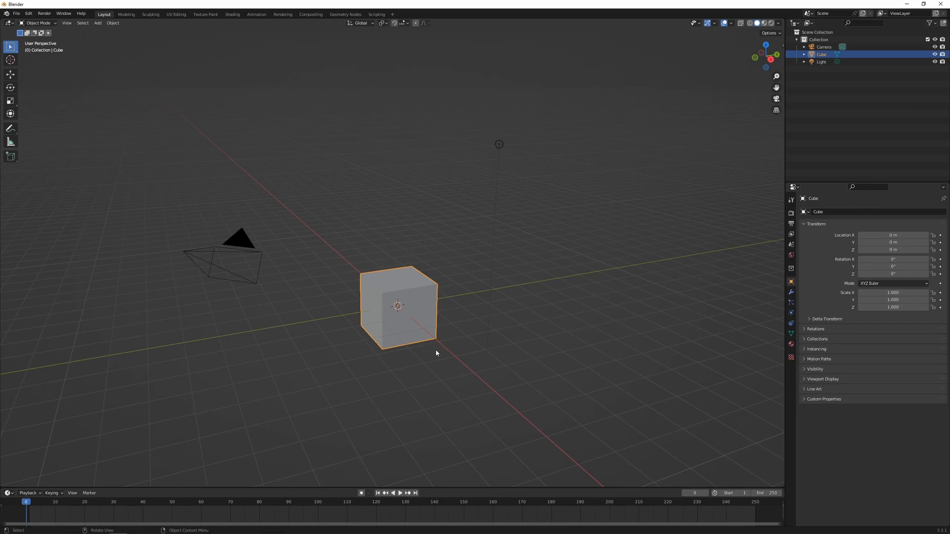
Try axis-constrained moves, a 45° rotation around X and scaling, cancelling each one.
{"action": "key", "text": "g"}
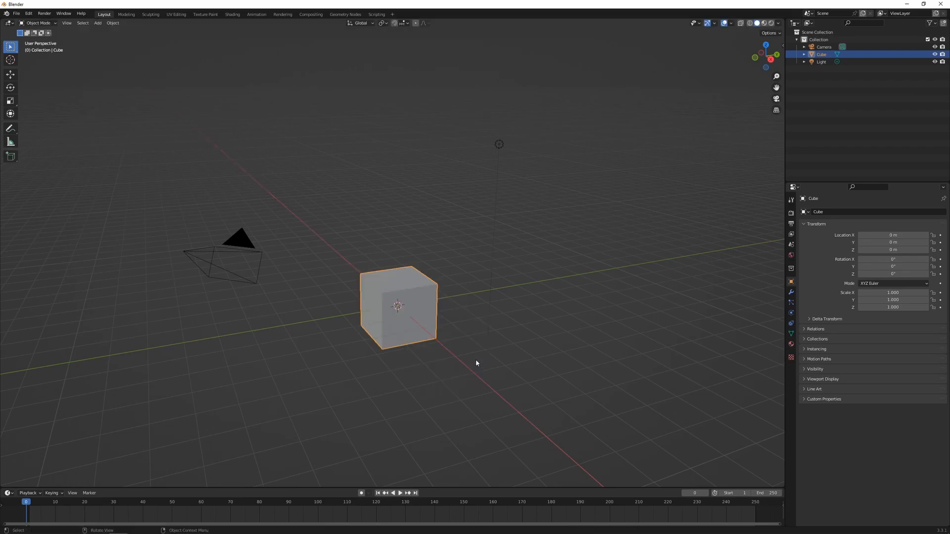
{"action": "mouse_move", "coordinate": [404, 400]}
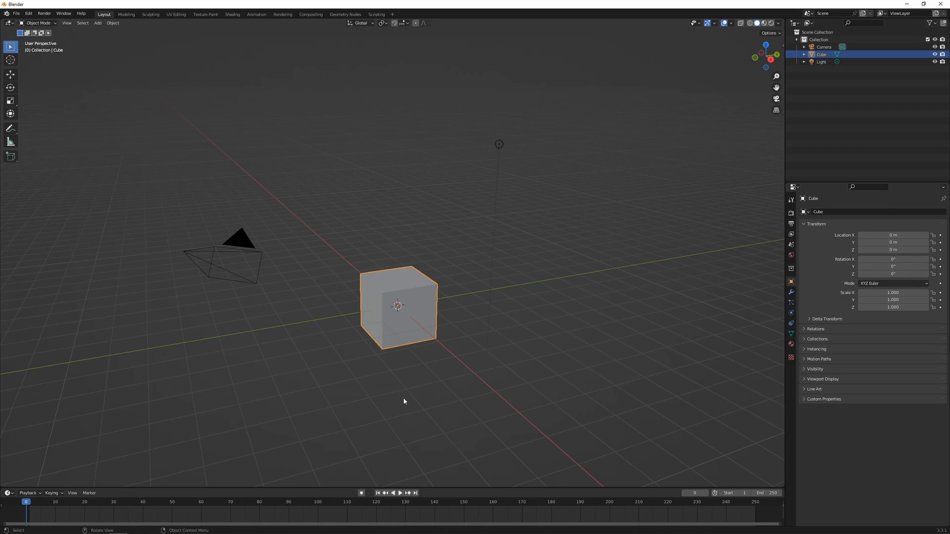
{"action": "key", "text": "g"}
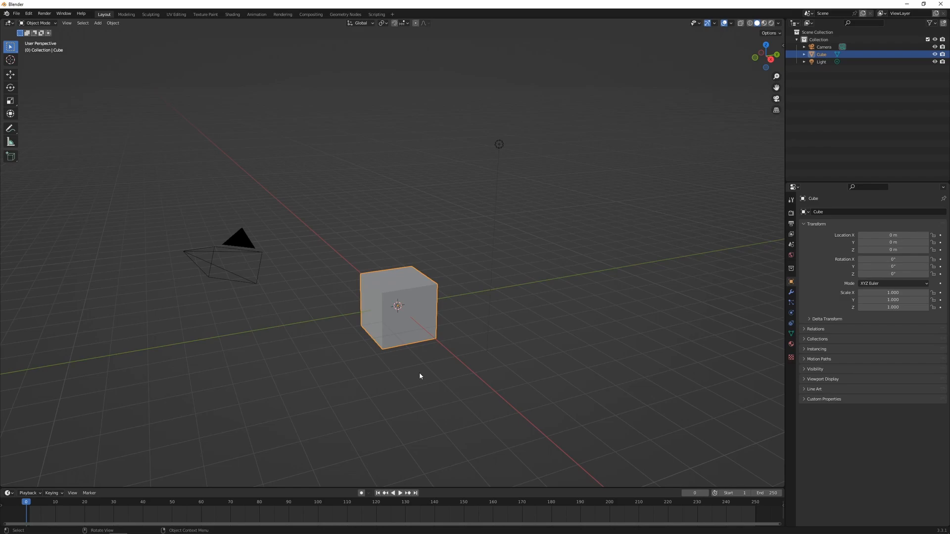
{"action": "mouse_move", "coordinate": [458, 364]}
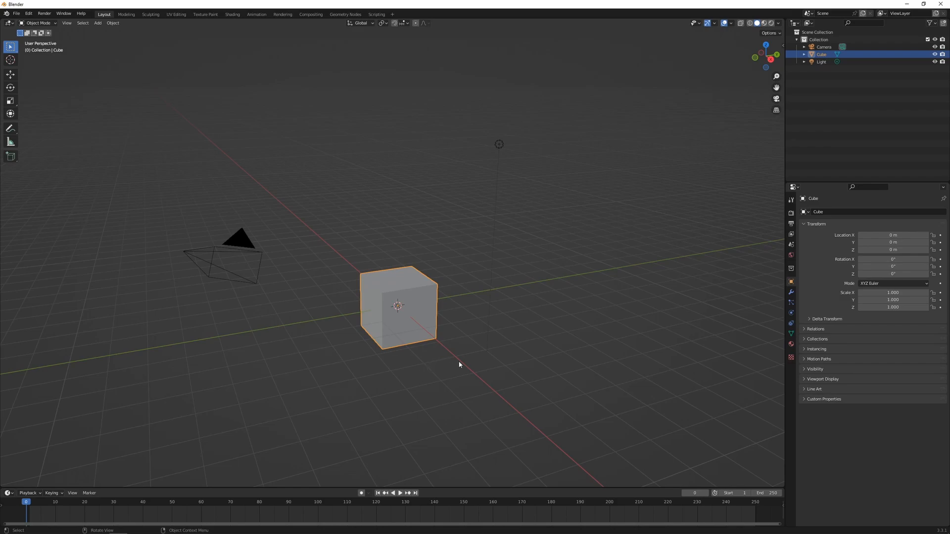
{"action": "key", "text": "r"}
{"action": "type", "text": "45"}
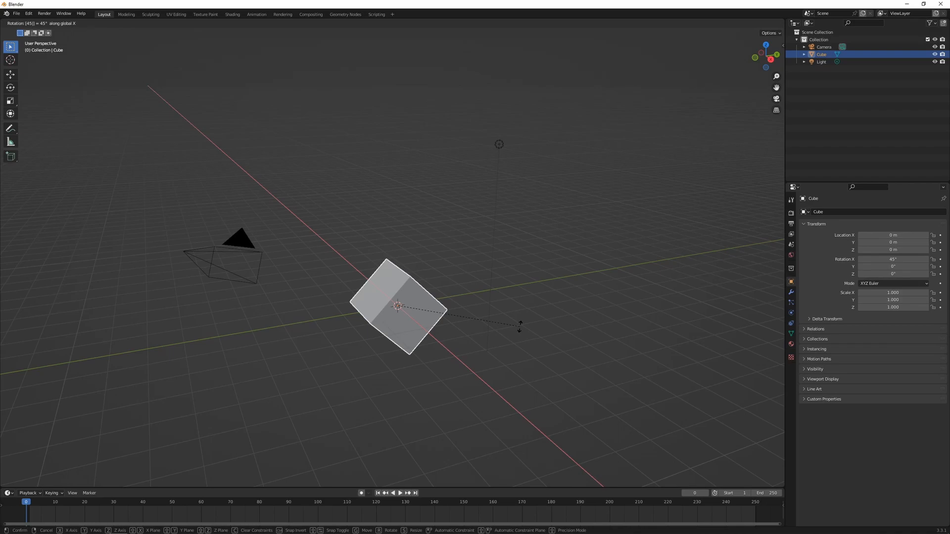
{"action": "key", "text": "Escape"}
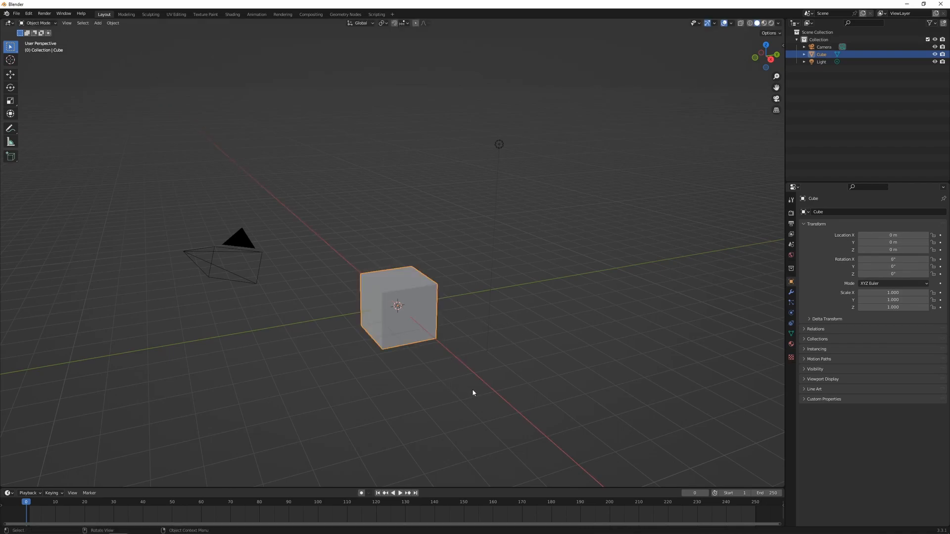
{"action": "key", "text": "s"}
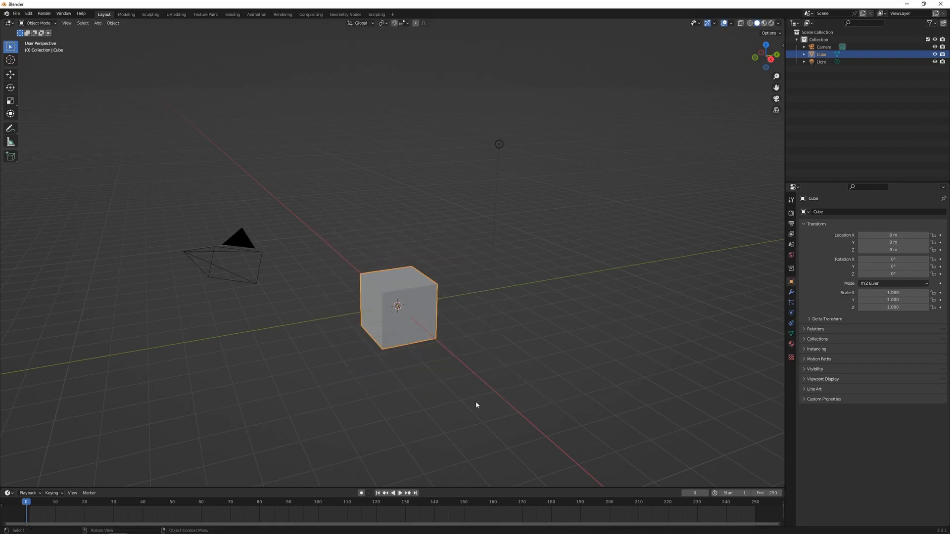
{"action": "key", "text": "s"}
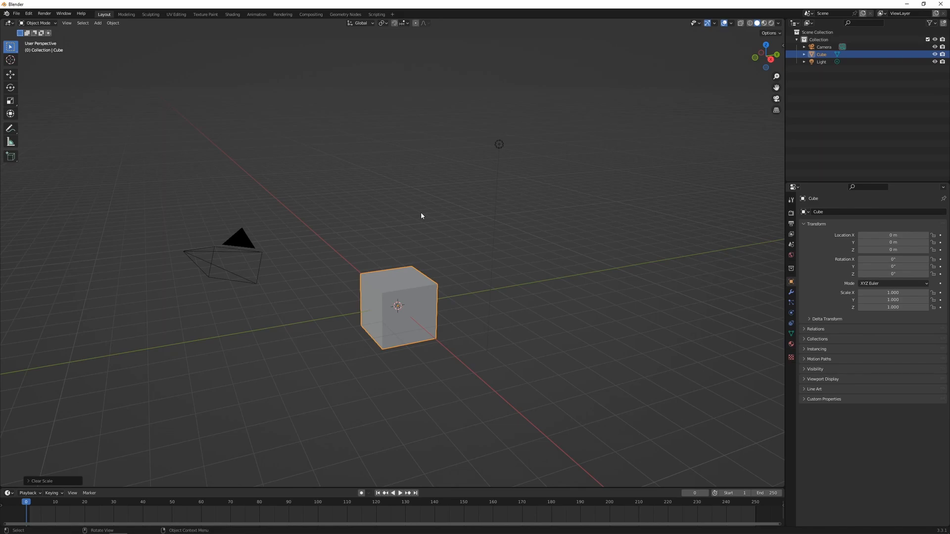
{"action": "mouse_move", "coordinate": [714, 24]}
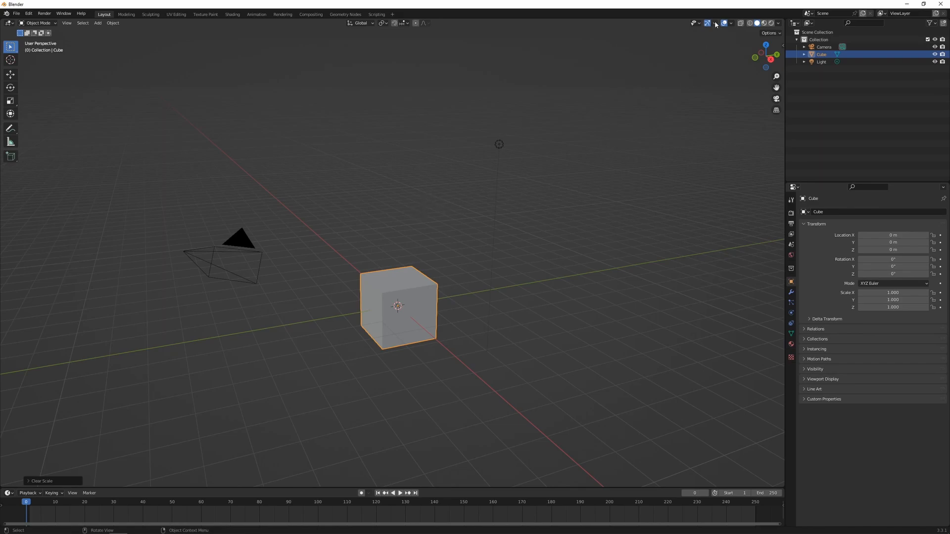
Show the transform handles on the cube via the viewport gizmo settings, then undo the trial transforms.
{"action": "left_click", "coordinate": [714, 23]}
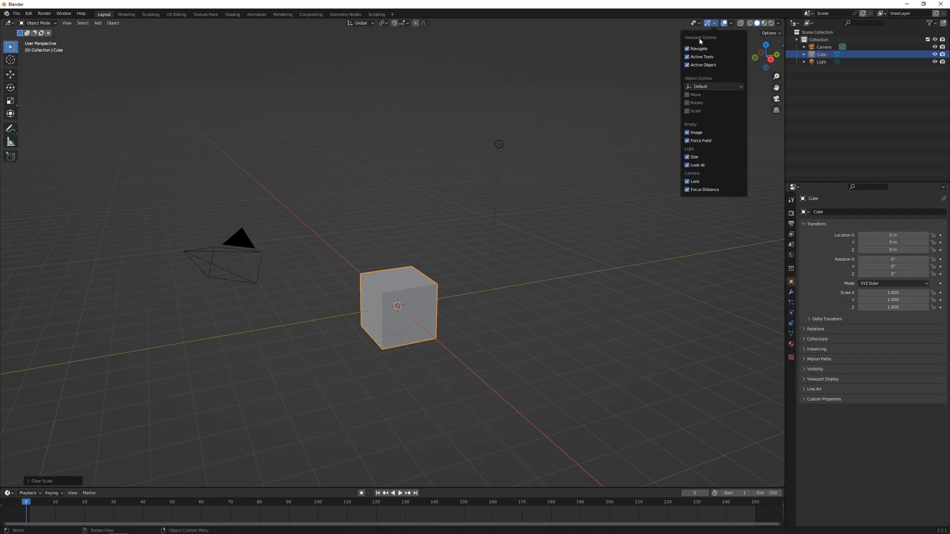
{"action": "mouse_move", "coordinate": [696, 98]}
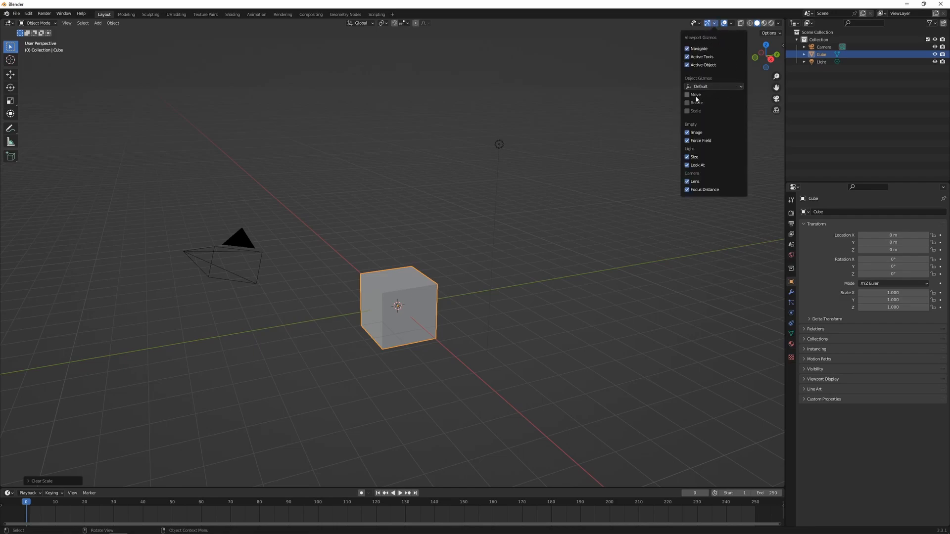
{"action": "left_click", "coordinate": [687, 95]}
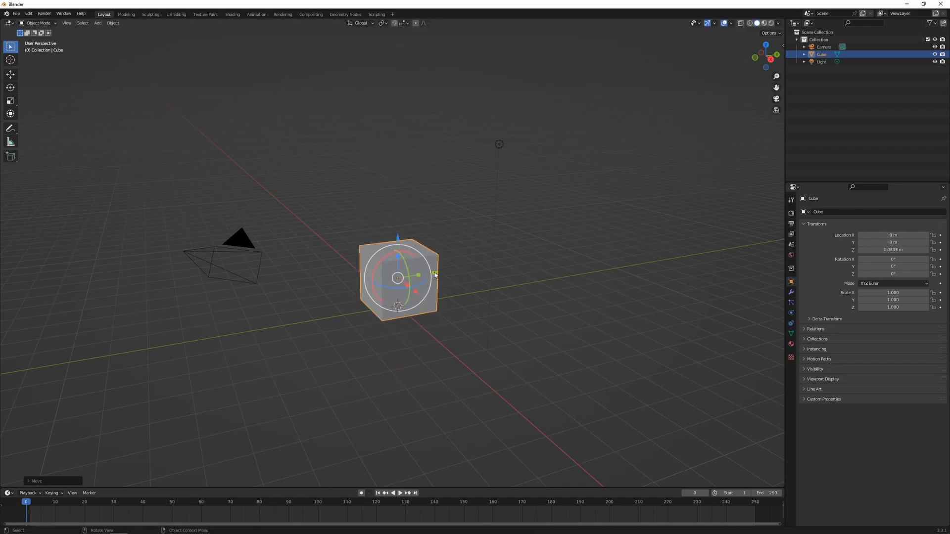
{"action": "key", "text": "s"}
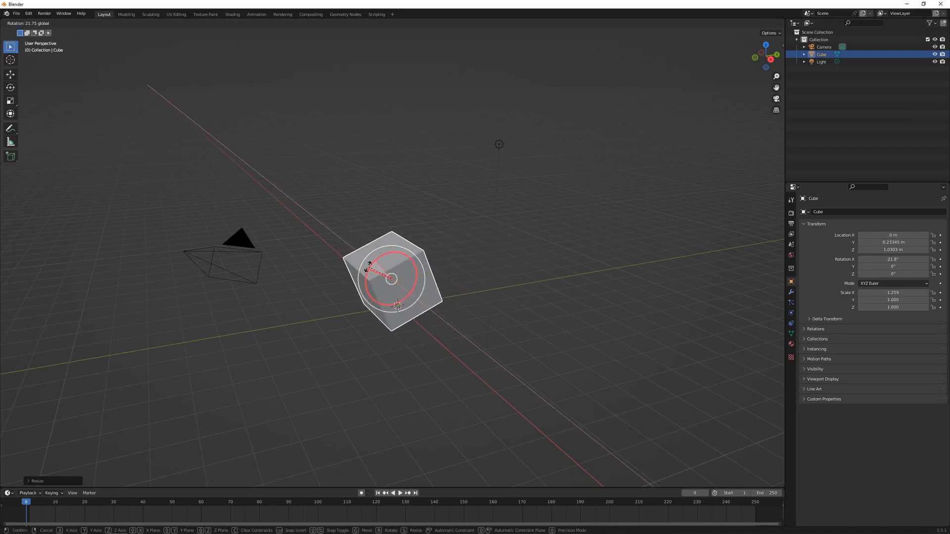
{"action": "key", "text": "ctrl+z"}
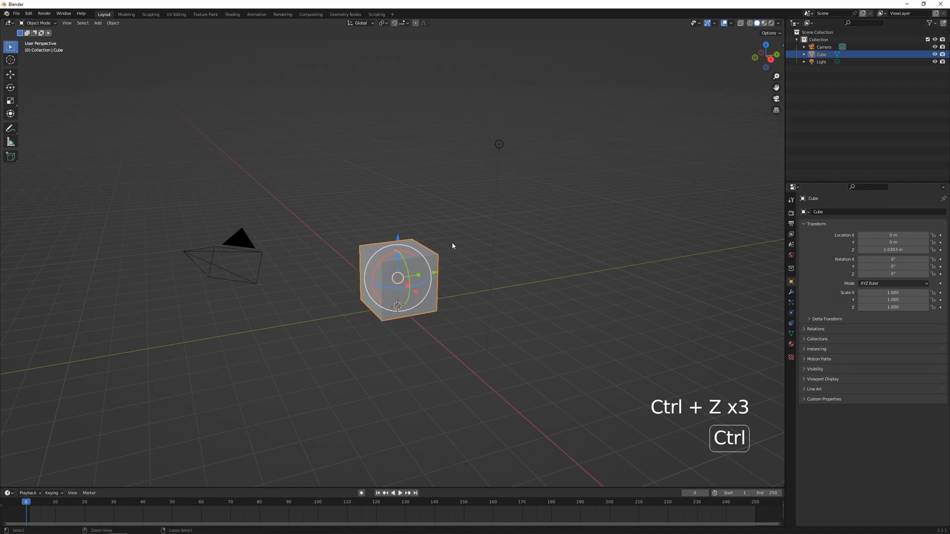
{"action": "key", "text": "ctrl+z"}
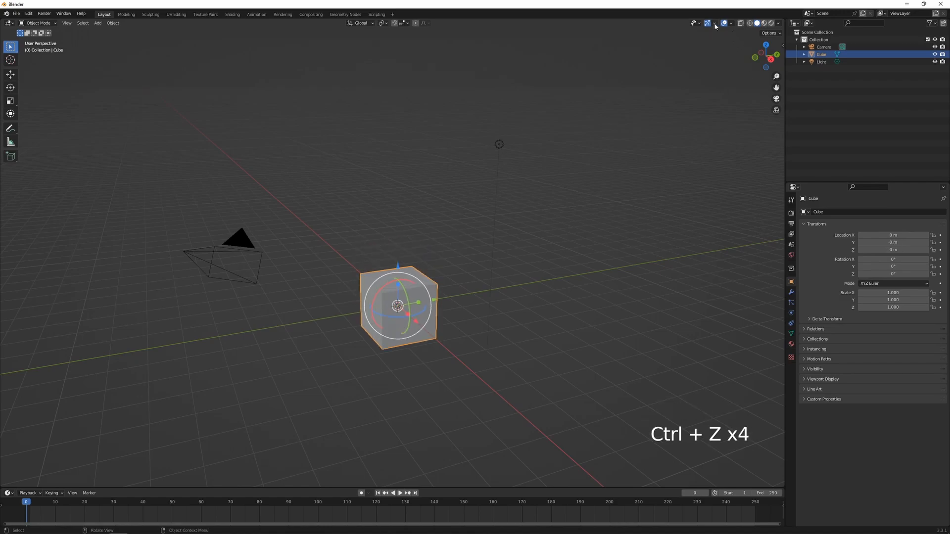
{"action": "left_click", "coordinate": [715, 23]}
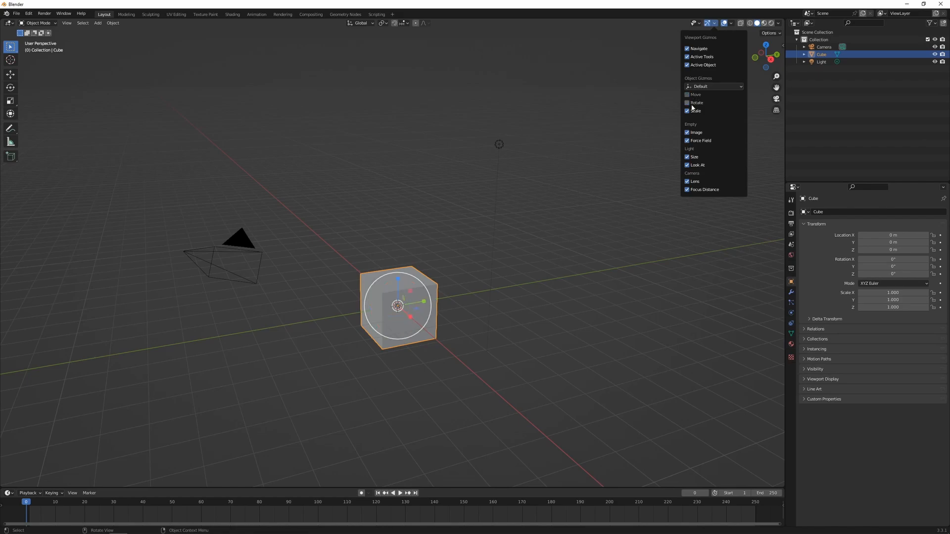
{"action": "left_click", "coordinate": [714, 22]}
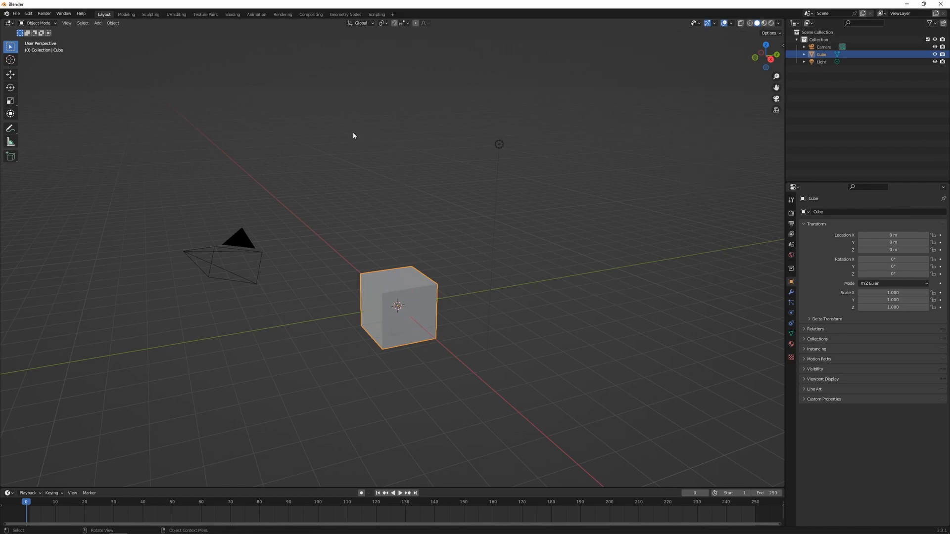
{"action": "mouse_move", "coordinate": [10, 76]}
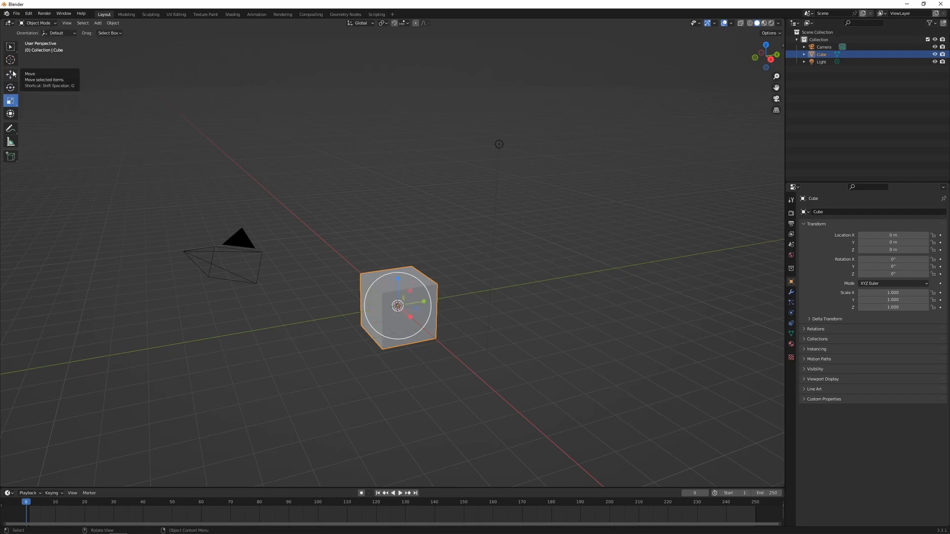
Switch between the Move, Rotate and Scale tools from the toolbar and the Shift+Space popup.
{"action": "left_click", "coordinate": [10, 75]}
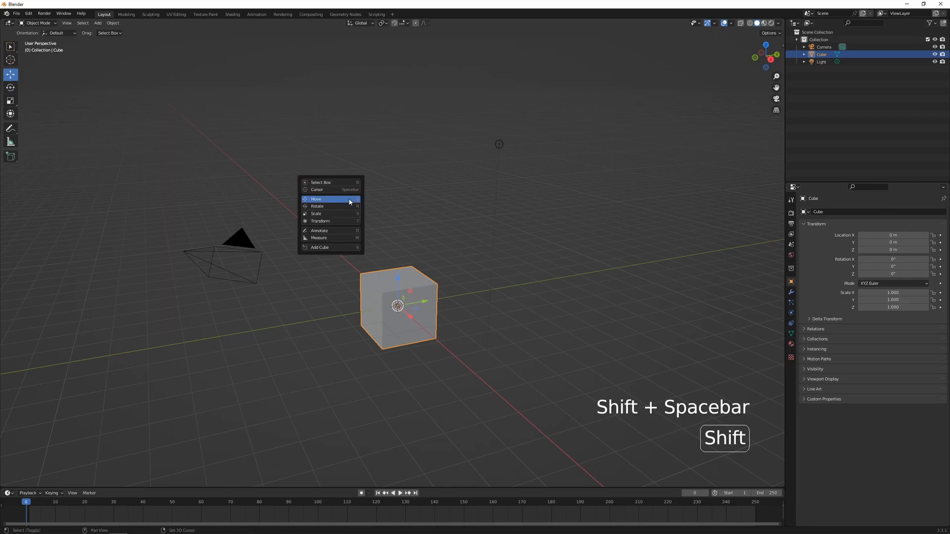
{"action": "mouse_move", "coordinate": [321, 199]}
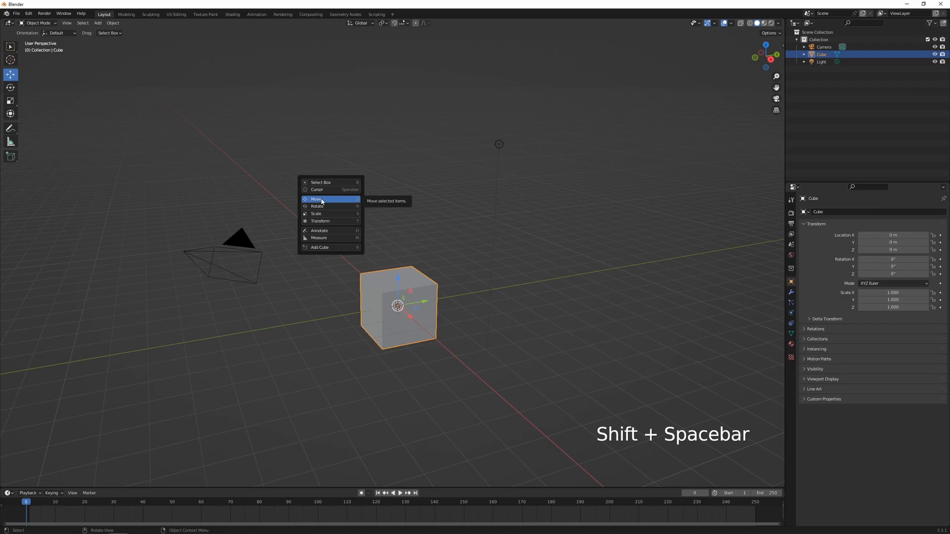
{"action": "mouse_move", "coordinate": [325, 212]}
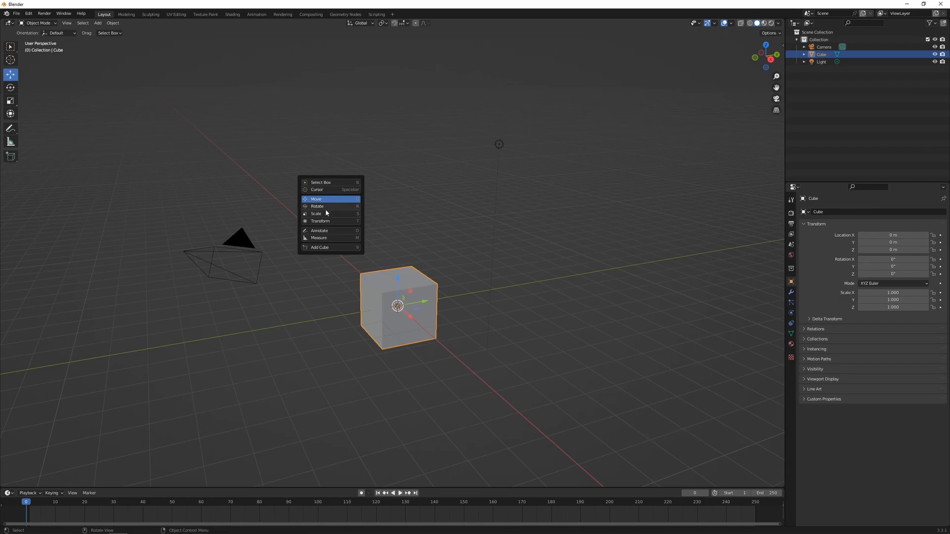
{"action": "mouse_move", "coordinate": [357, 200]}
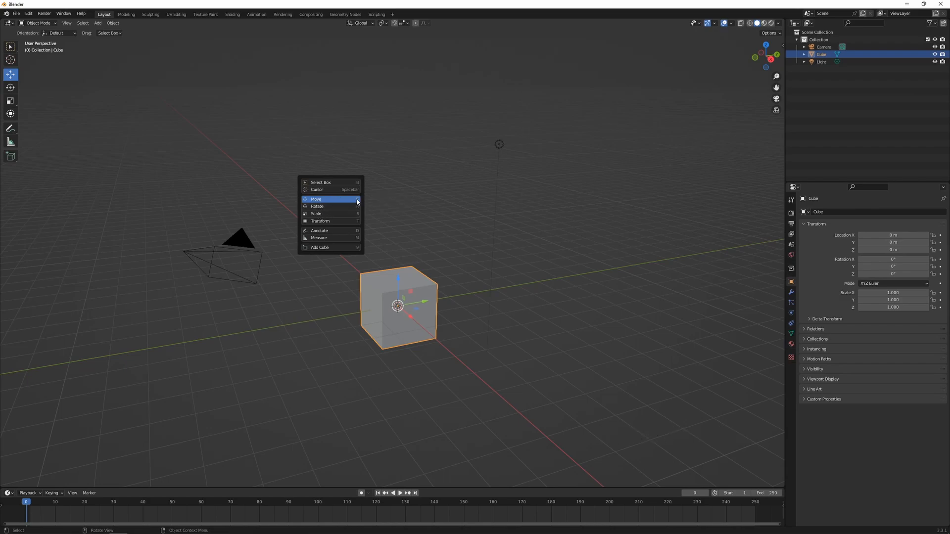
{"action": "left_click", "coordinate": [316, 206]}
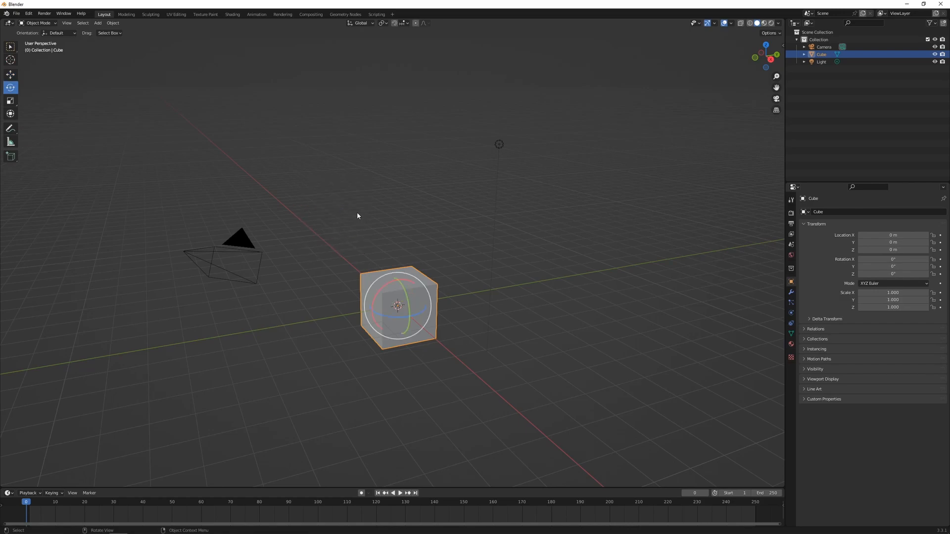
{"action": "key", "text": "shift+space"}
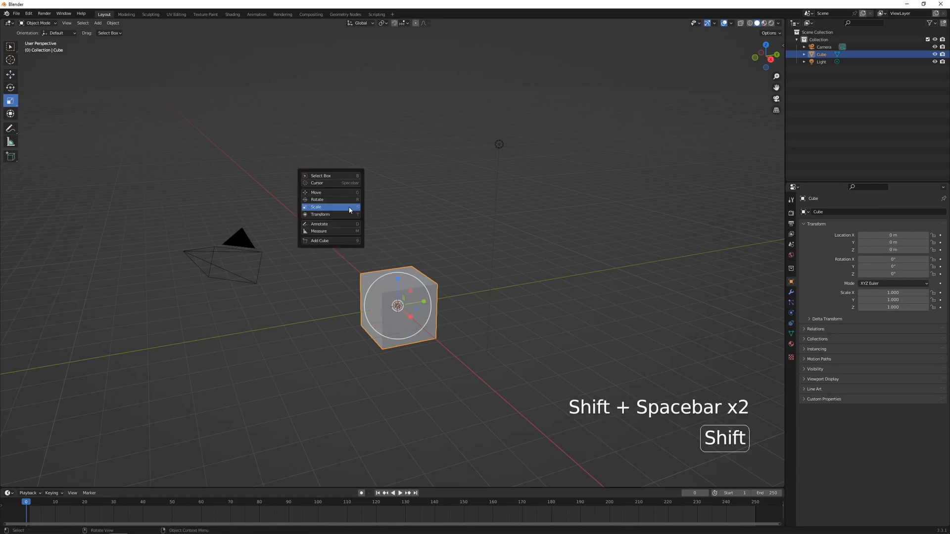
{"action": "left_click", "coordinate": [316, 192]}
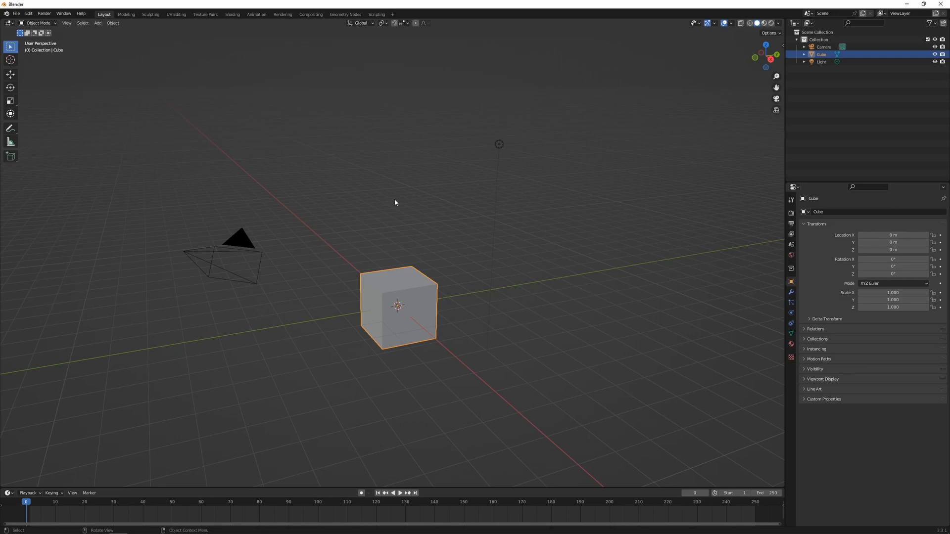
{"action": "mouse_move", "coordinate": [457, 389]}
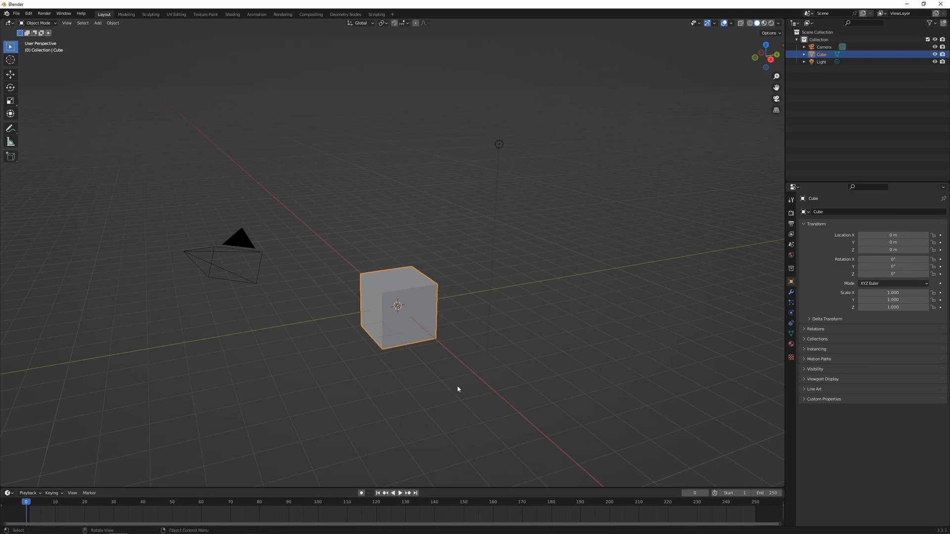
Move the cube 3 m along the X axis with G.
{"action": "key", "text": "g"}
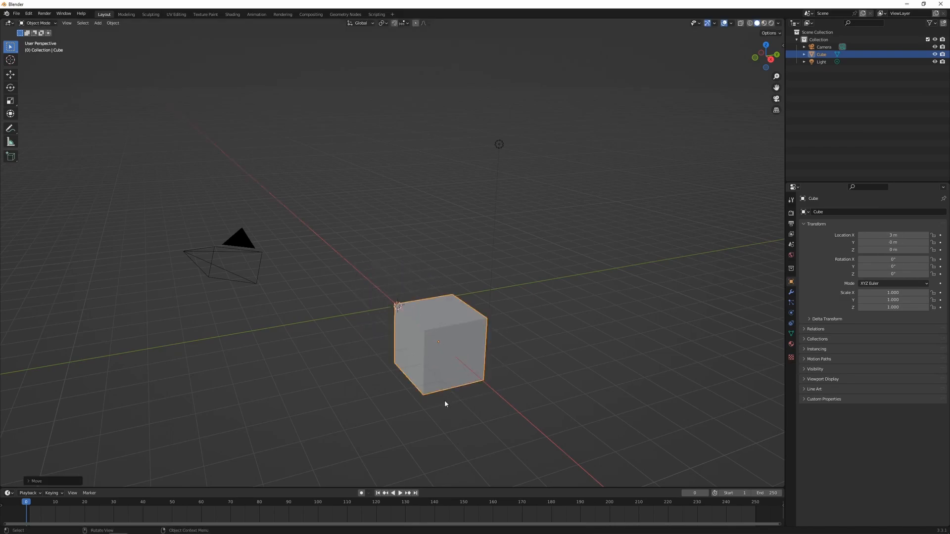
{"action": "mouse_move", "coordinate": [549, 279]}
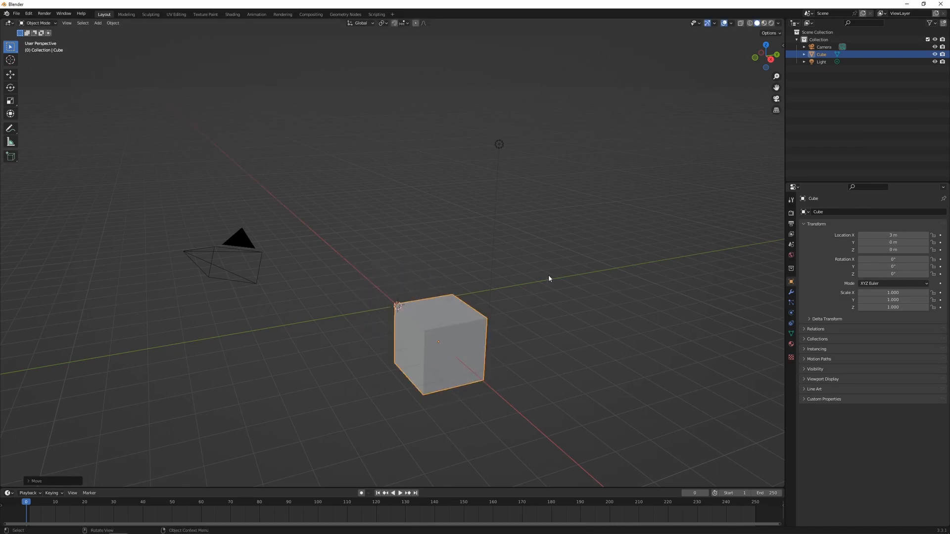
Show the sidebar transform values, then raise the cube about 2.5 m, tilt it and scale it to about 1.83.
{"action": "key", "text": "n"}
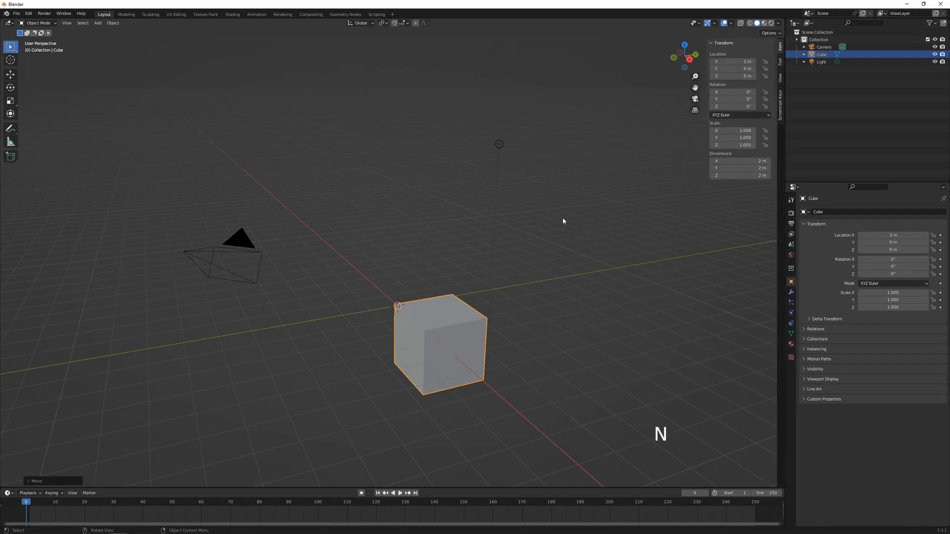
{"action": "mouse_move", "coordinate": [617, 156]}
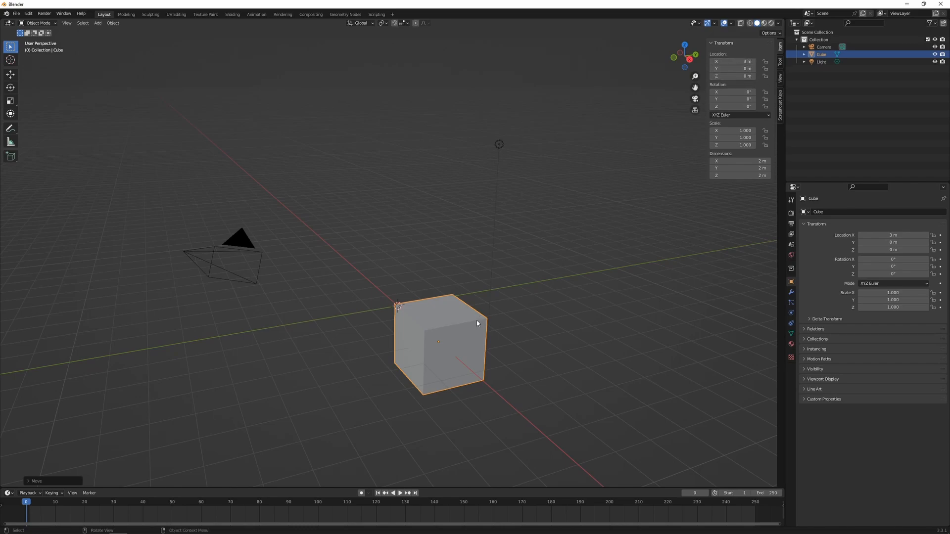
{"action": "key", "text": "g"}
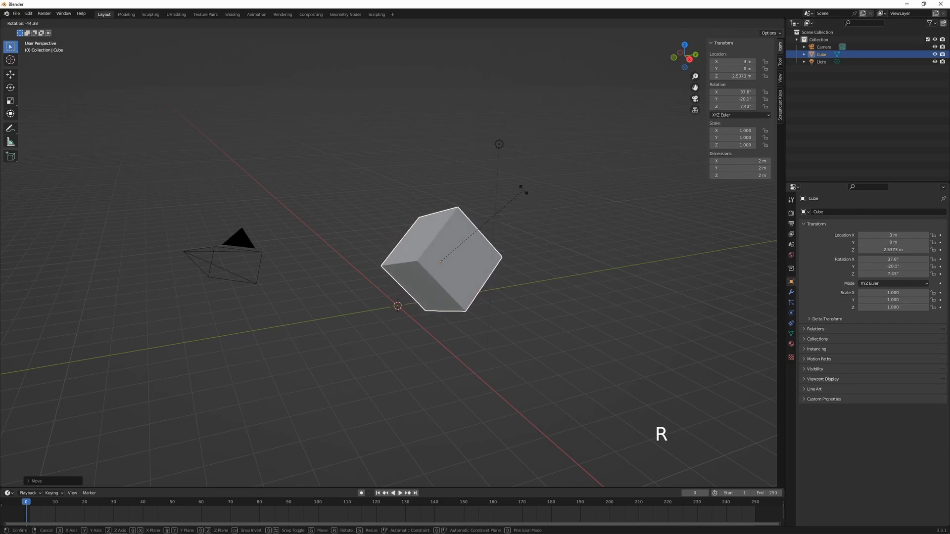
{"action": "key", "text": "s"}
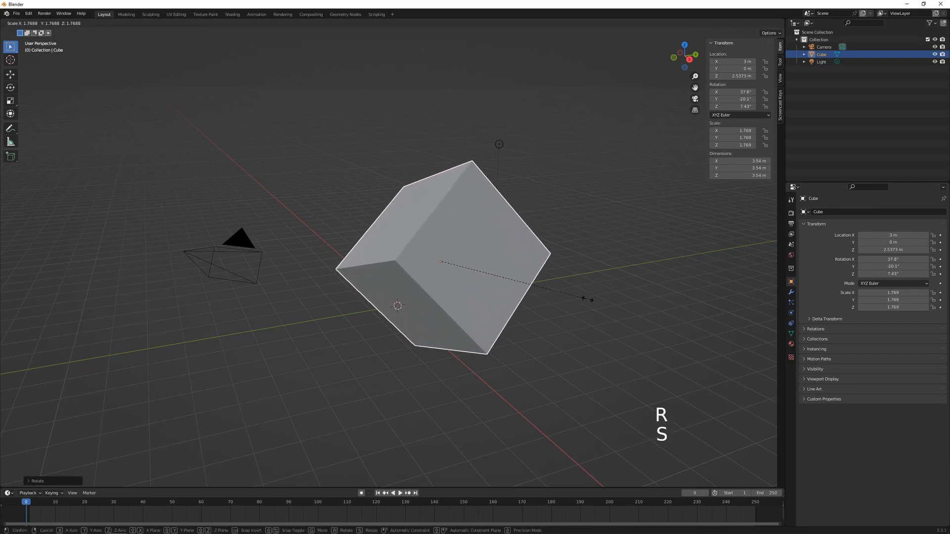
{"action": "left_click", "coordinate": [566, 274]}
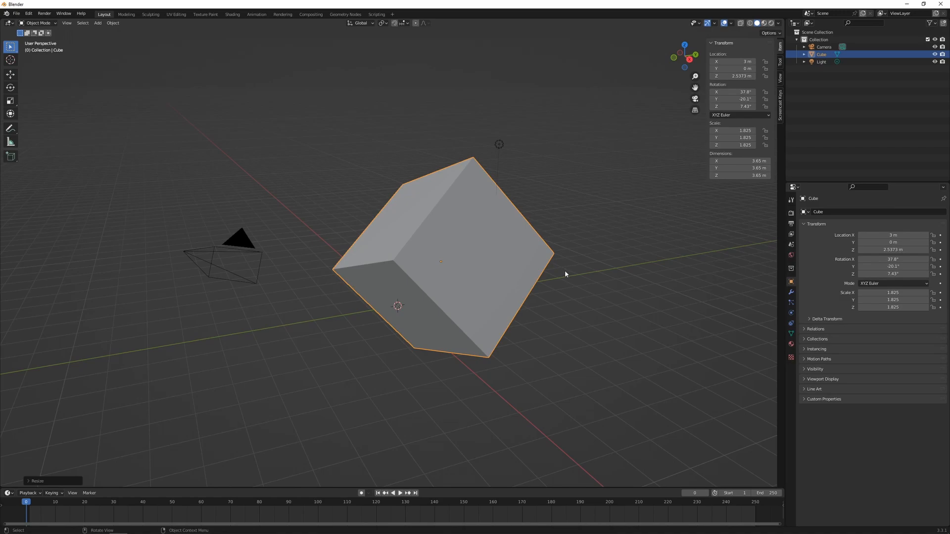
Clear the cube's location, rotation and scale with Alt+G, Alt+R and Alt+S.
{"action": "key", "text": "alt"}
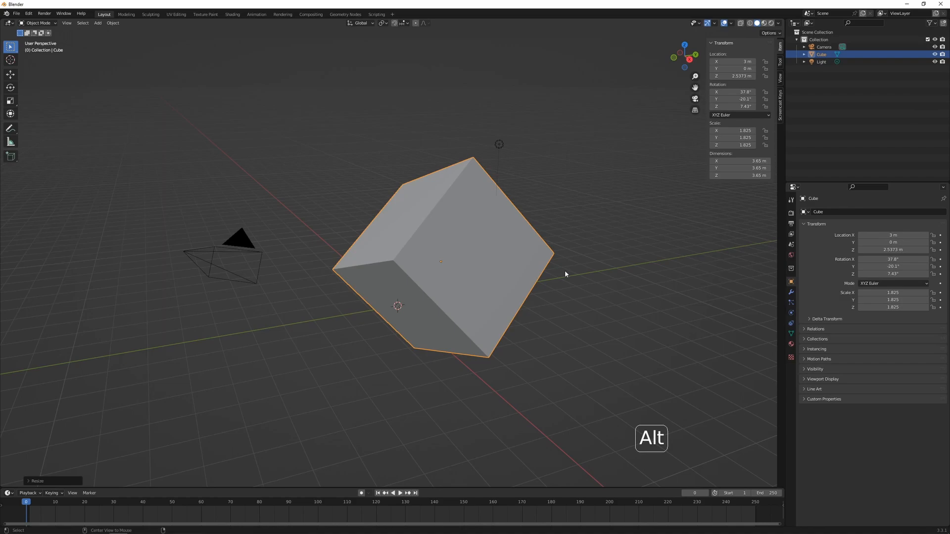
{"action": "key", "text": "alt+g"}
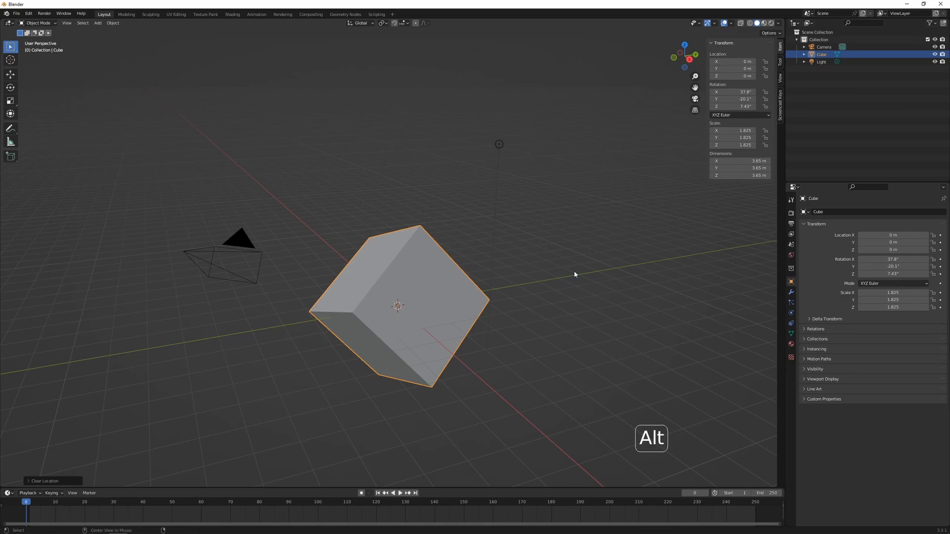
{"action": "key", "text": "alt+r"}
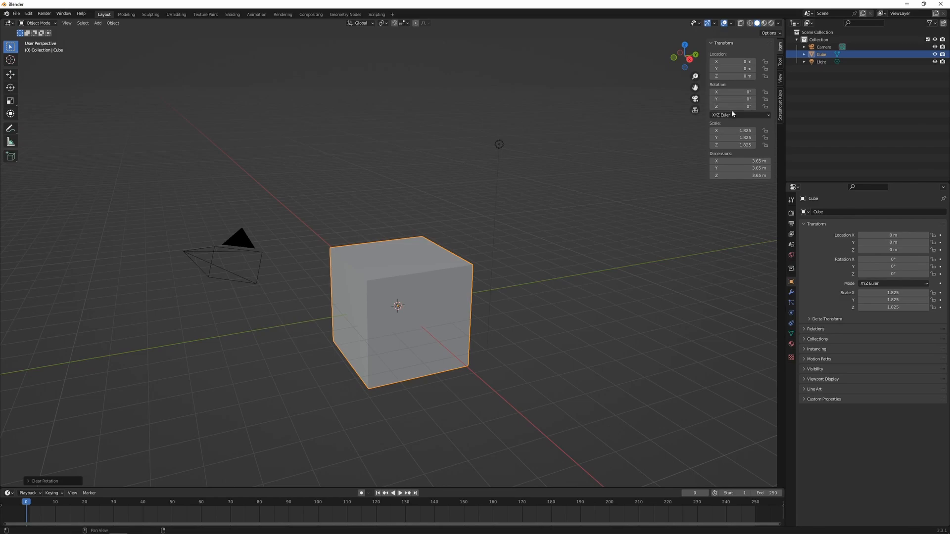
{"action": "key", "text": "alt"}
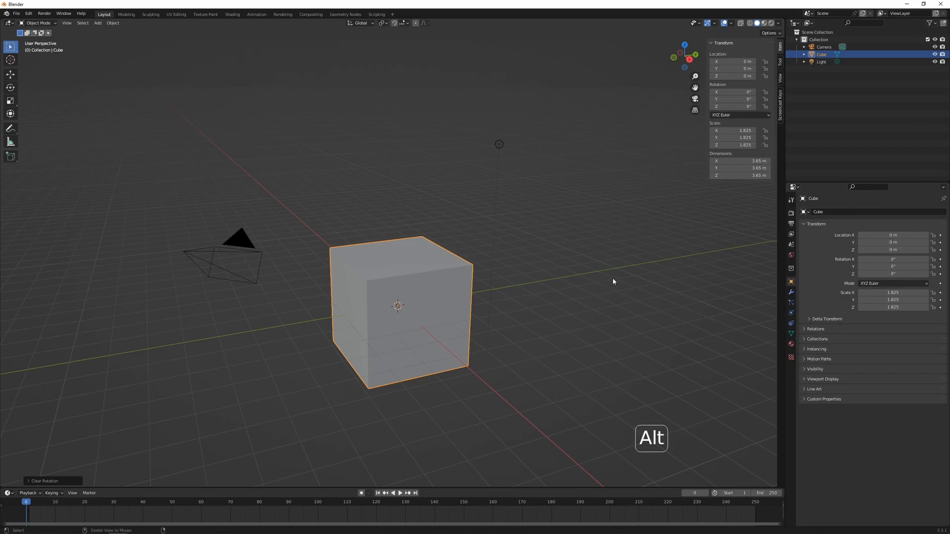
{"action": "key", "text": "Alt+S"}
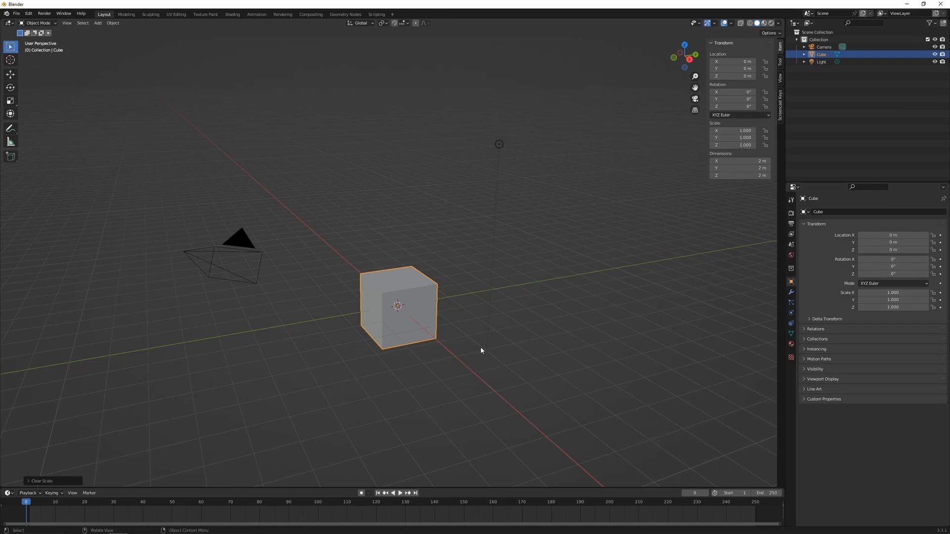
Move the cube about 3.7 m along X and 3.2 m up, tilt it and scale it to about 1.28.
{"action": "key", "text": "g"}
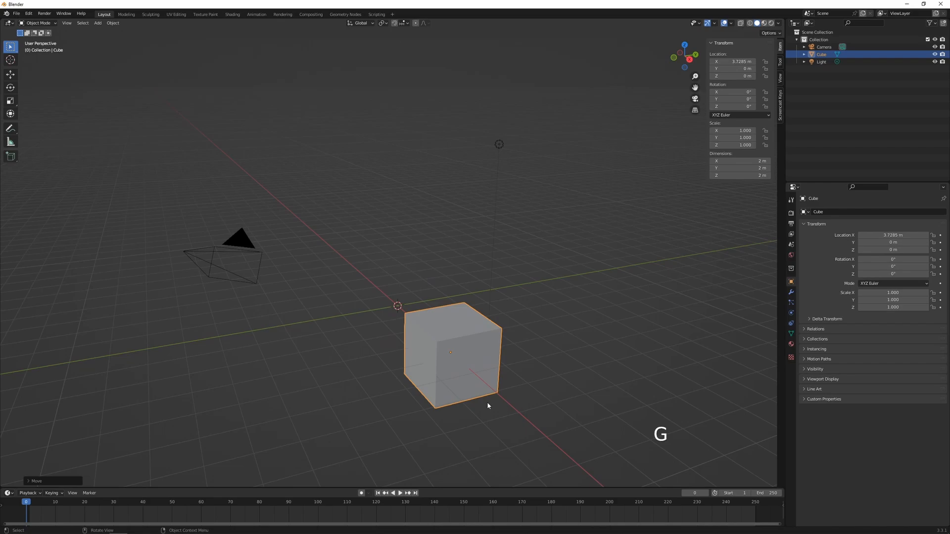
{"action": "key", "text": "r"}
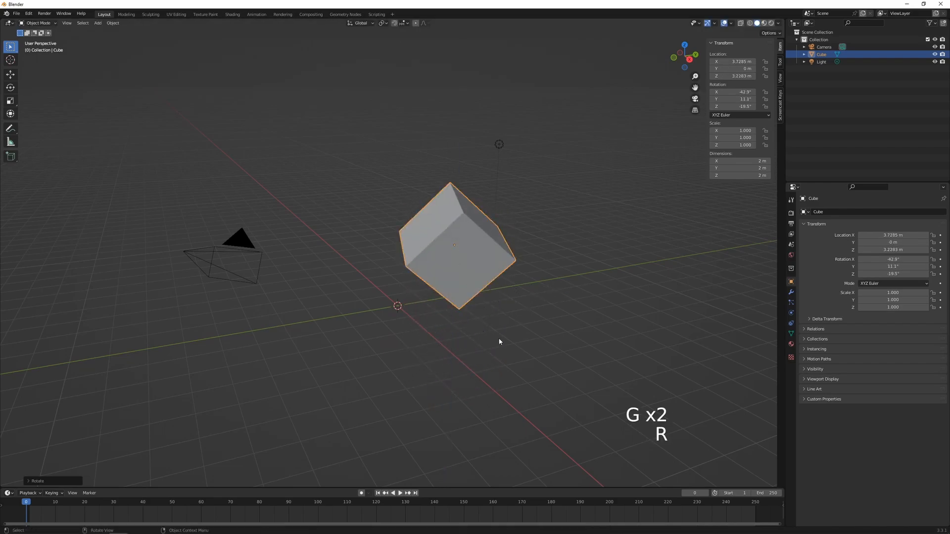
{"action": "key", "text": "s"}
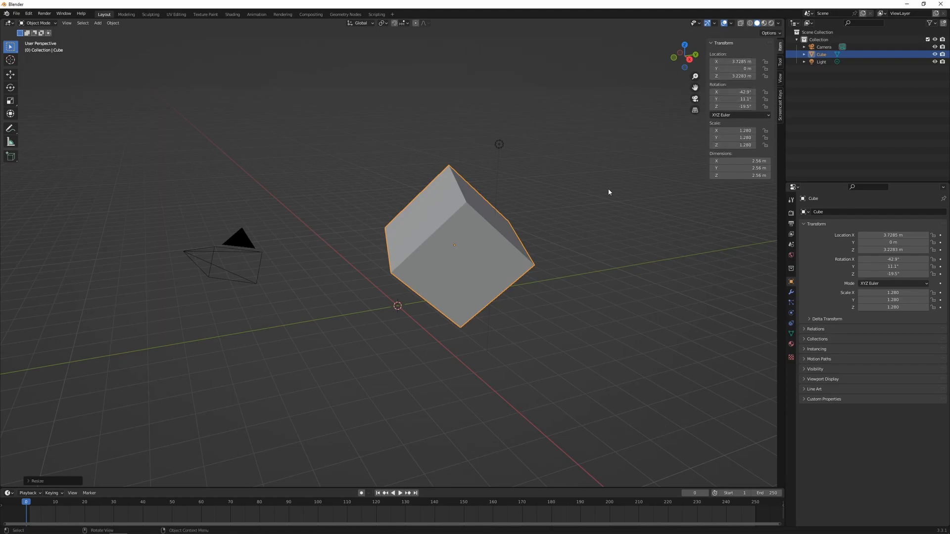
Apply the cube's location, rotation and scale with Ctrl+A so values read defaults while the pose stays.
{"action": "key", "text": "ctrl+a"}
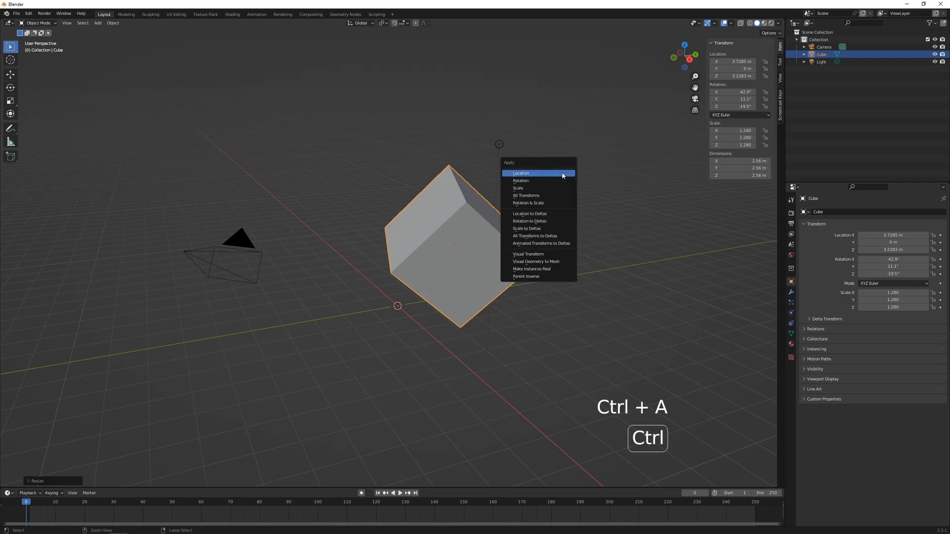
{"action": "mouse_move", "coordinate": [563, 174]}
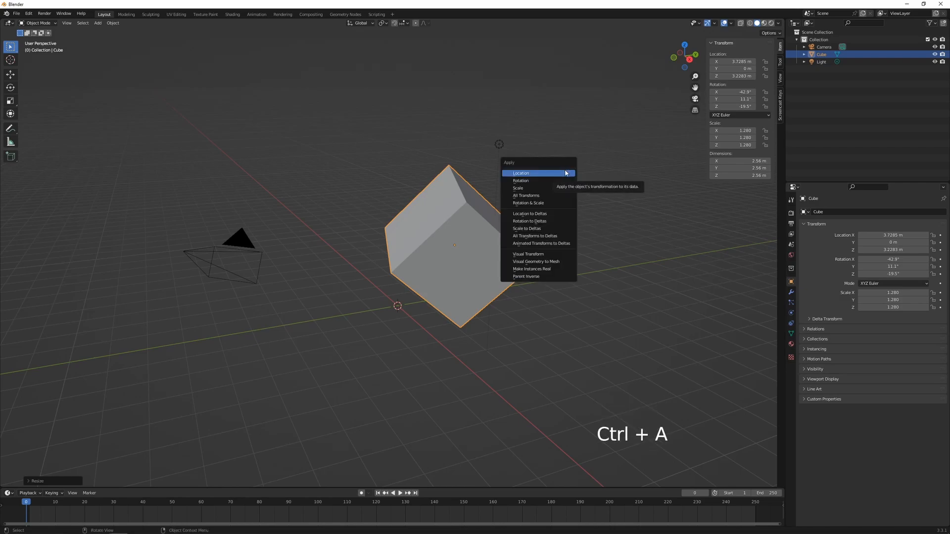
{"action": "mouse_move", "coordinate": [525, 175]}
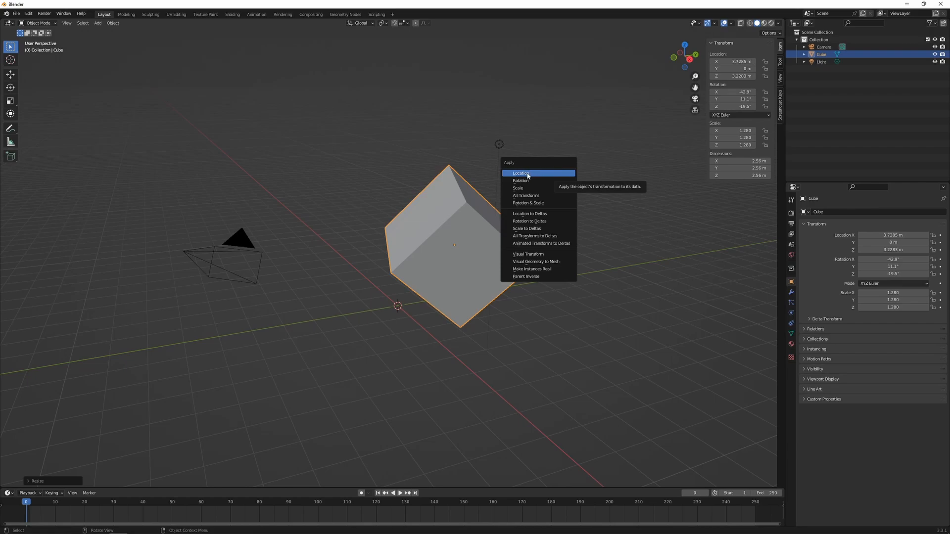
{"action": "left_click", "coordinate": [519, 173]}
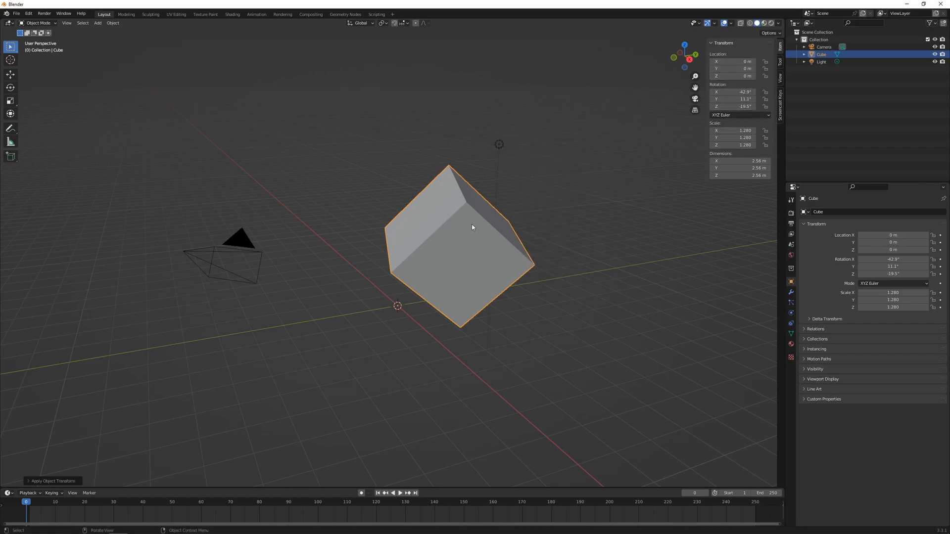
{"action": "mouse_move", "coordinate": [396, 310]}
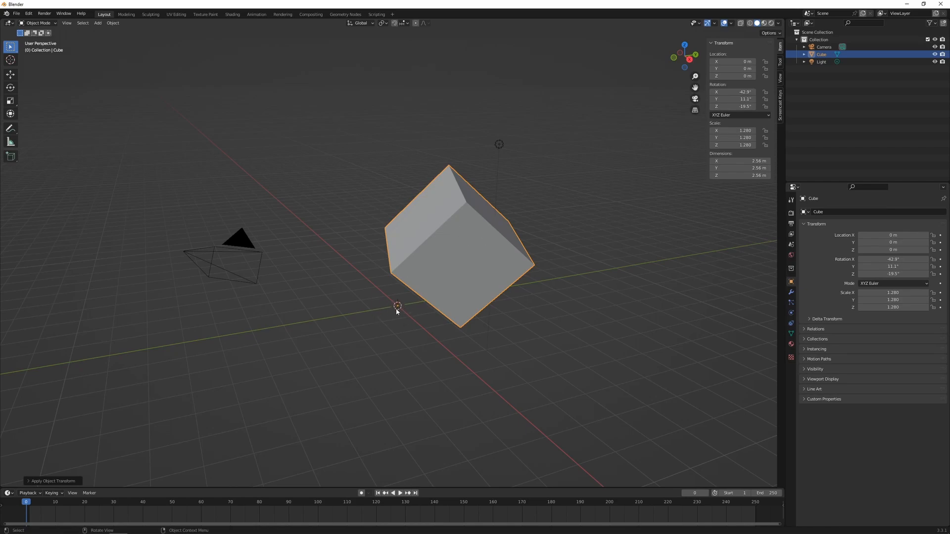
{"action": "key", "text": "ctrl+a"}
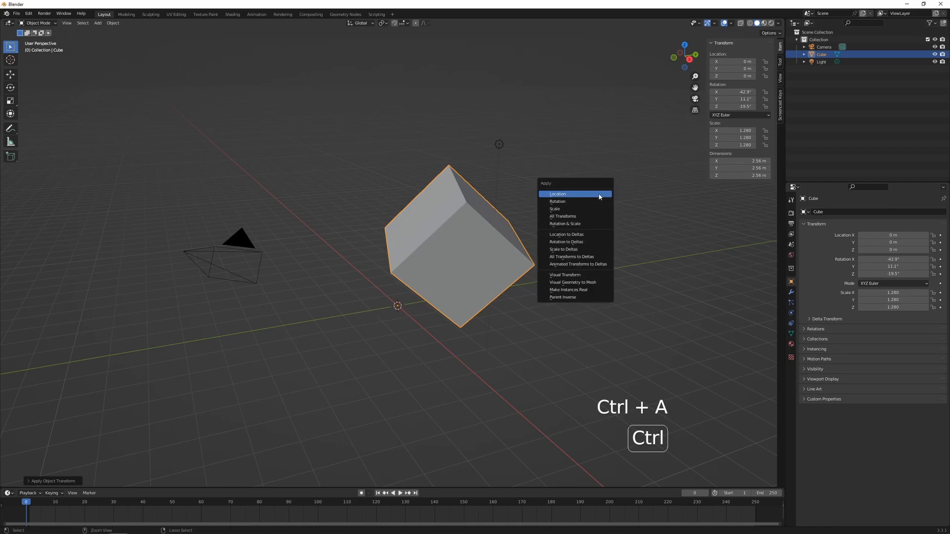
{"action": "left_click", "coordinate": [557, 201]}
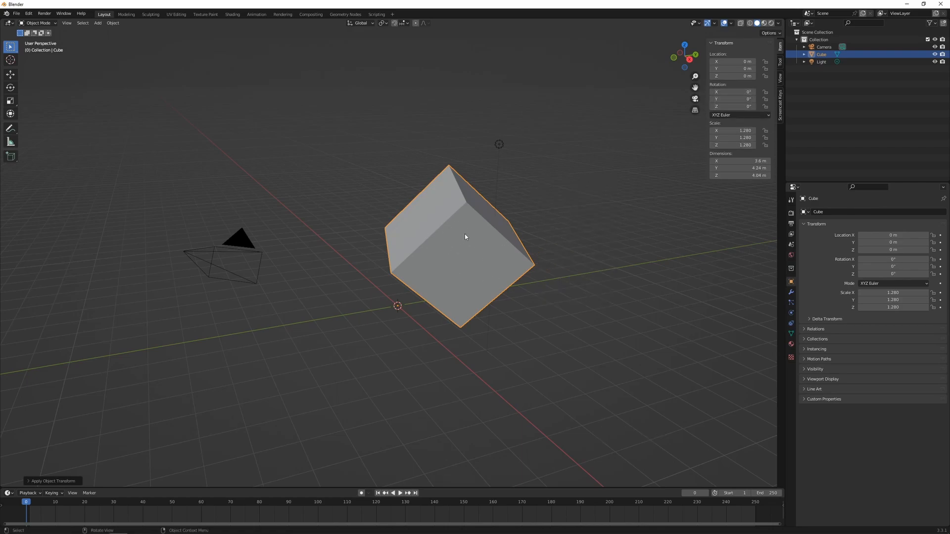
{"action": "key", "text": "ctrl+a"}
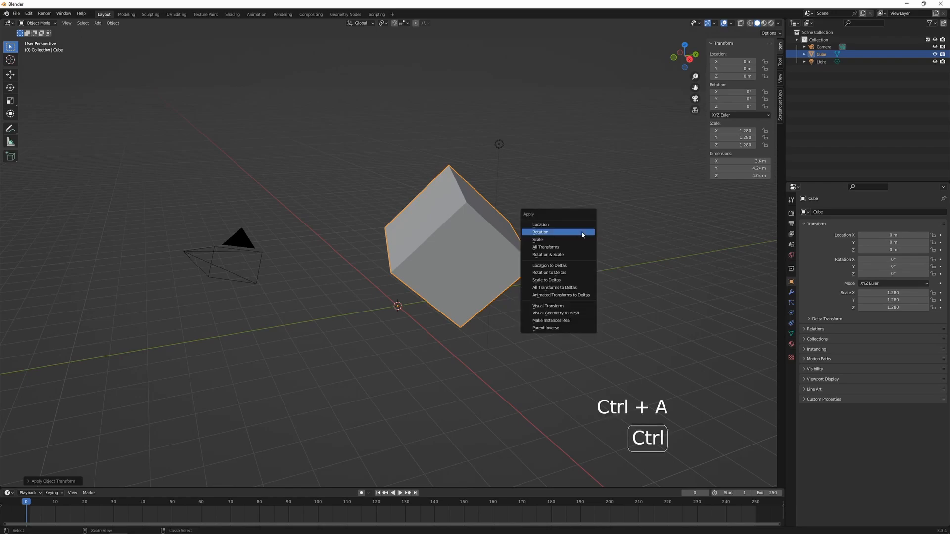
{"action": "left_click", "coordinate": [536, 239]}
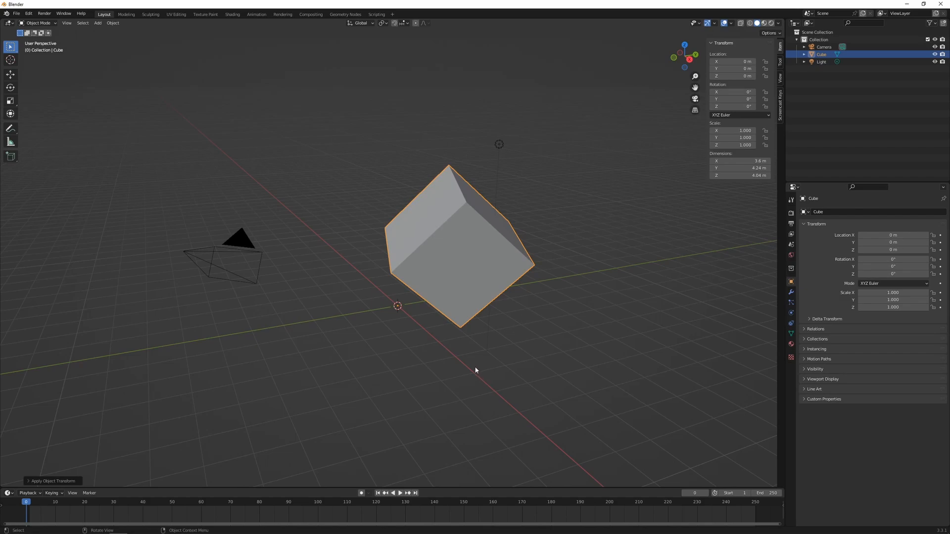
{"action": "key", "text": "g"}
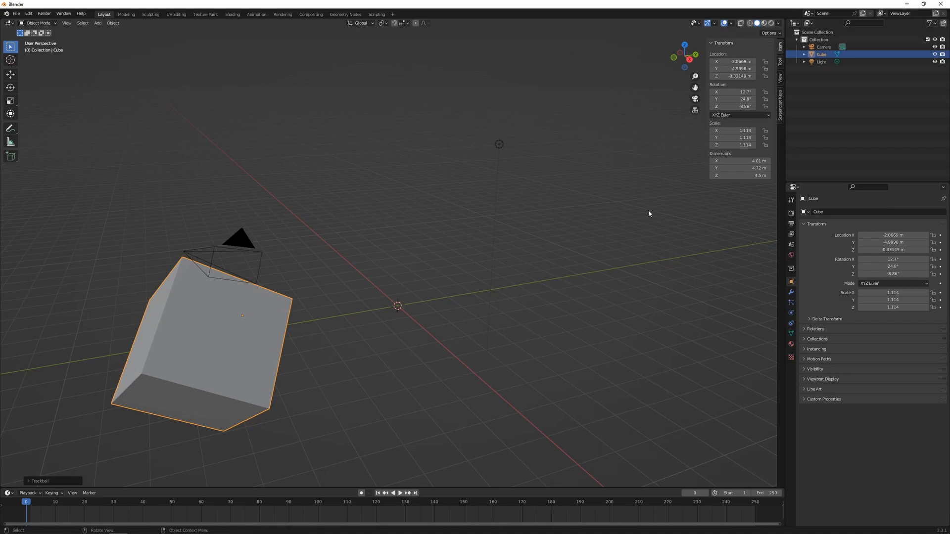
{"action": "key", "text": "Alt+R"}
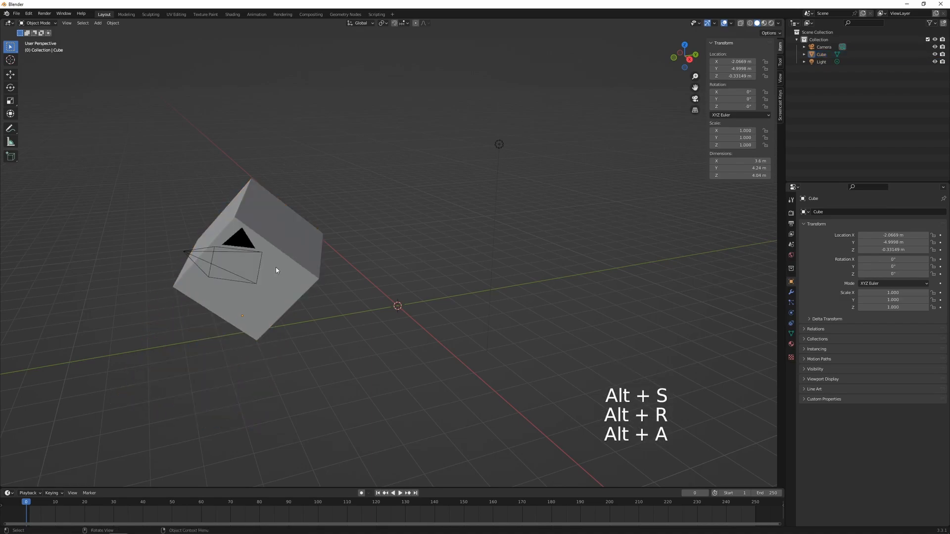
{"action": "left_click", "coordinate": [255, 261]}
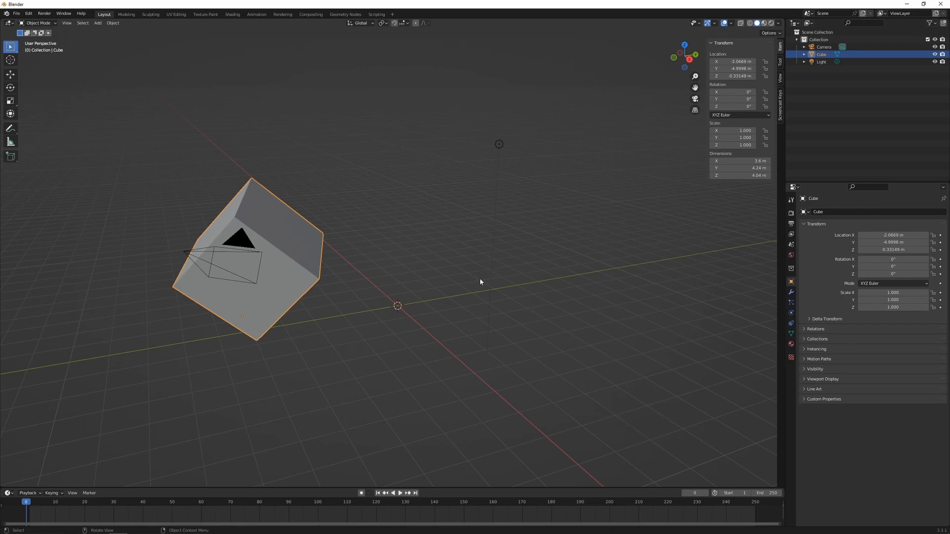
{"action": "key", "text": "alt+g"}
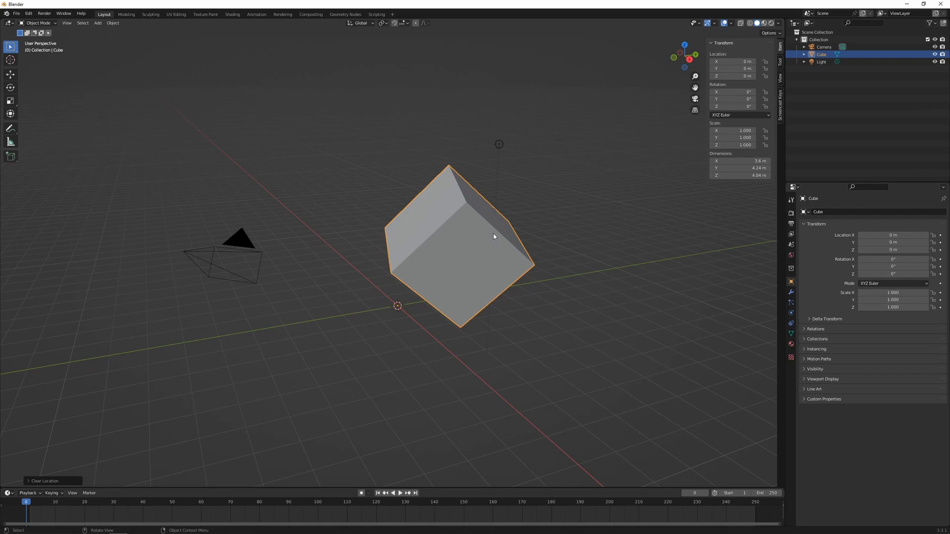
Undo back through the history to the default 2 m cube at the origin, redoing a few steps along the way.
{"action": "key", "text": "ctrl+z"}
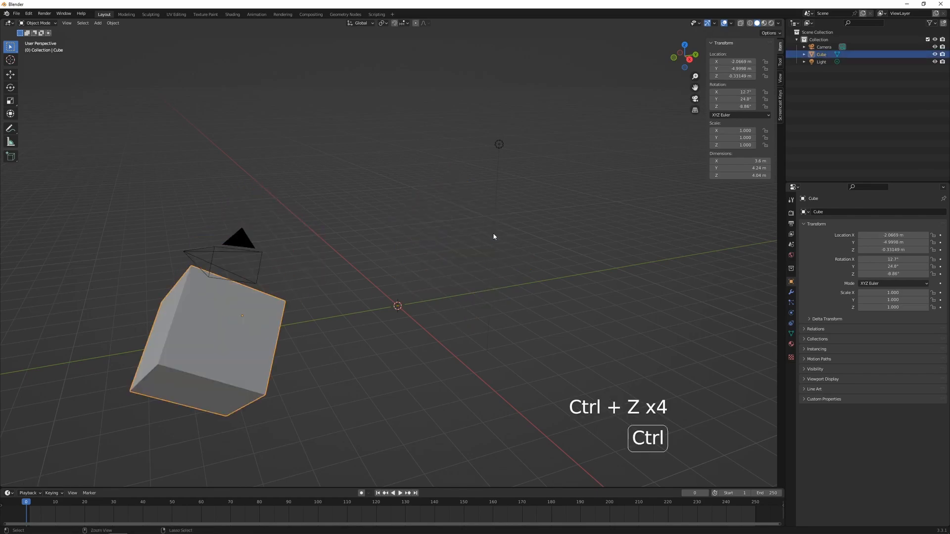
{"action": "key", "text": "ctrl+z"}
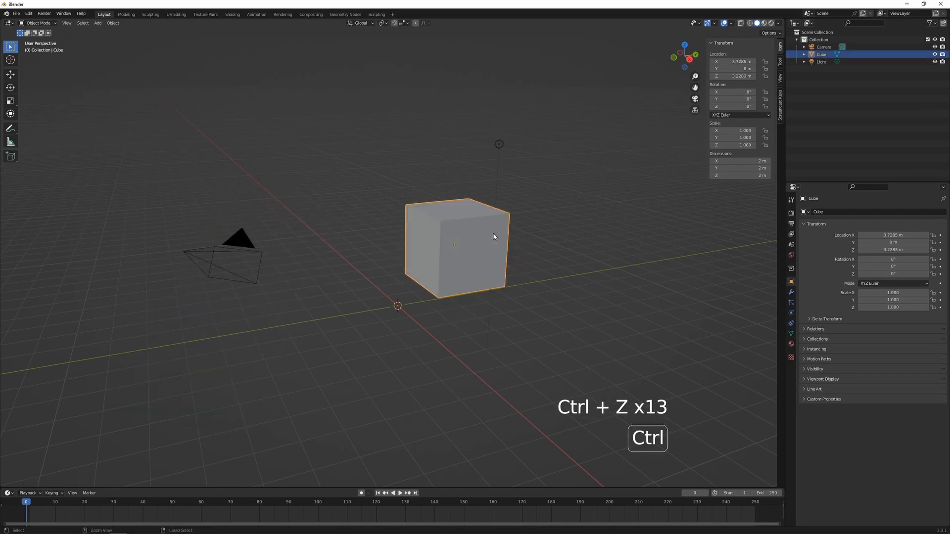
{"action": "key", "text": "ctrl+z"}
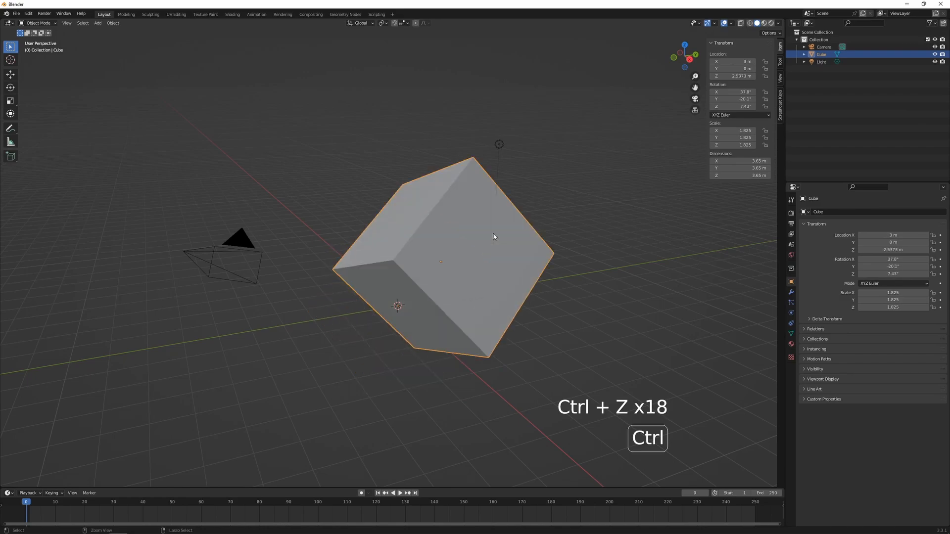
{"action": "key", "text": "ctrl+z"}
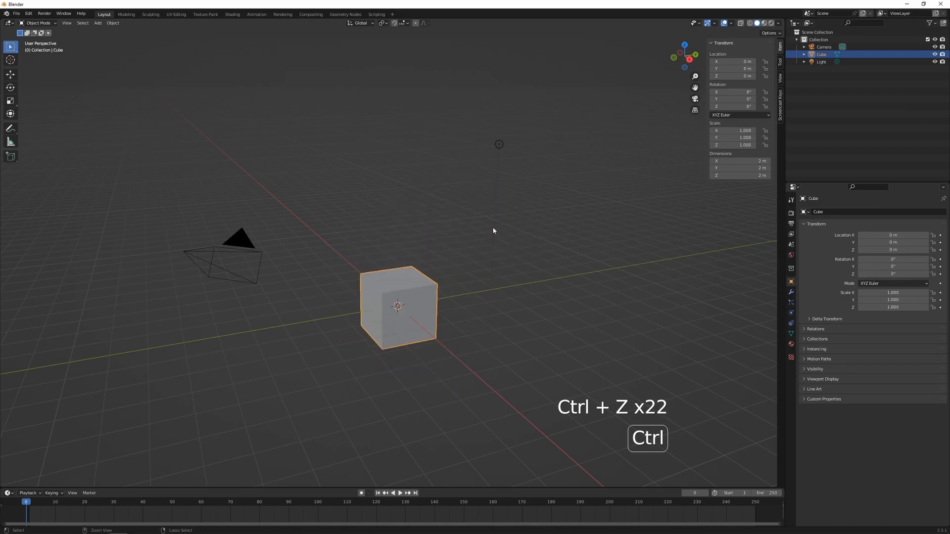
{"action": "key", "text": "ctrl+z"}
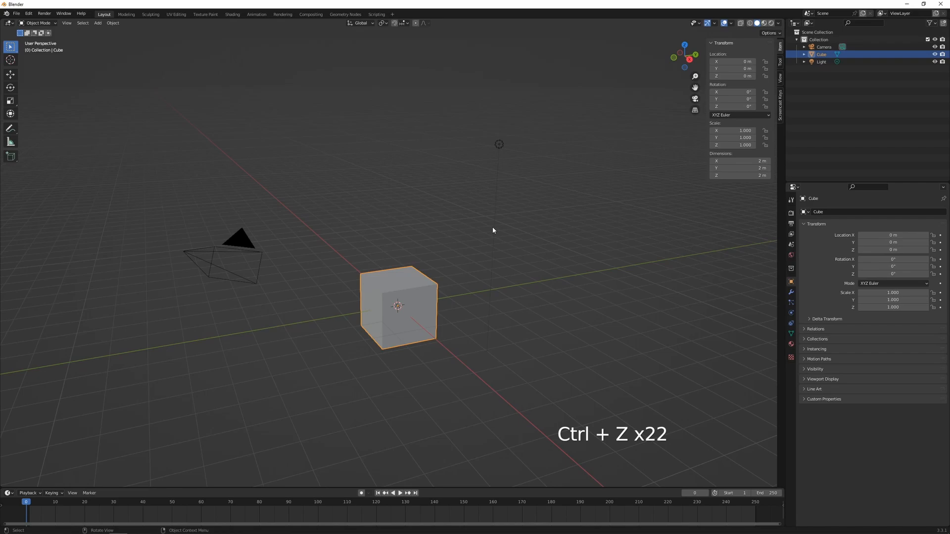
{"action": "key", "text": "shift"}
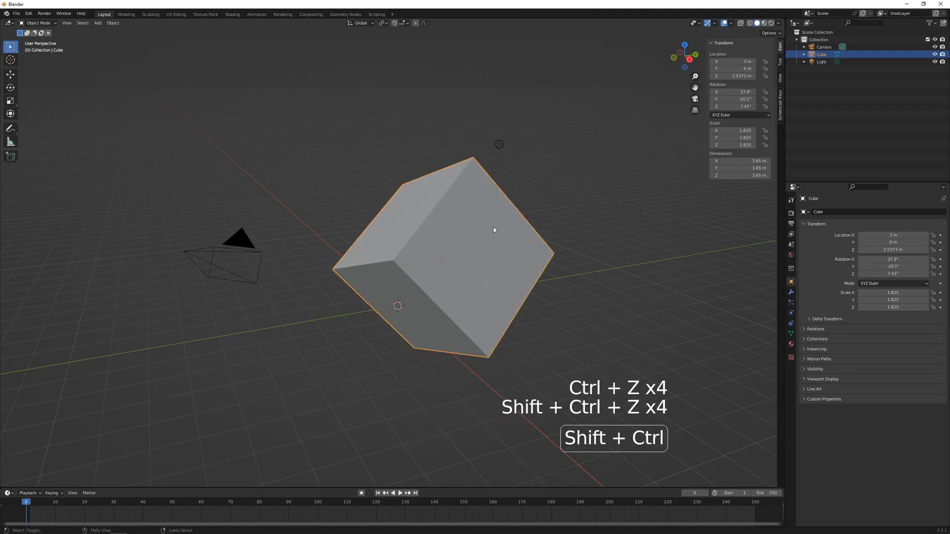
{"action": "key", "text": "ctrl+z"}
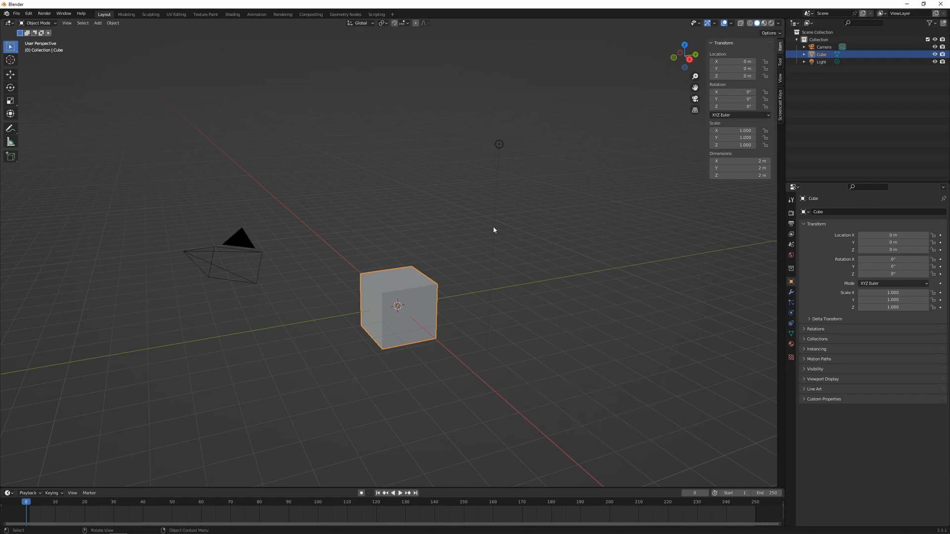
{"action": "mouse_move", "coordinate": [405, 202]}
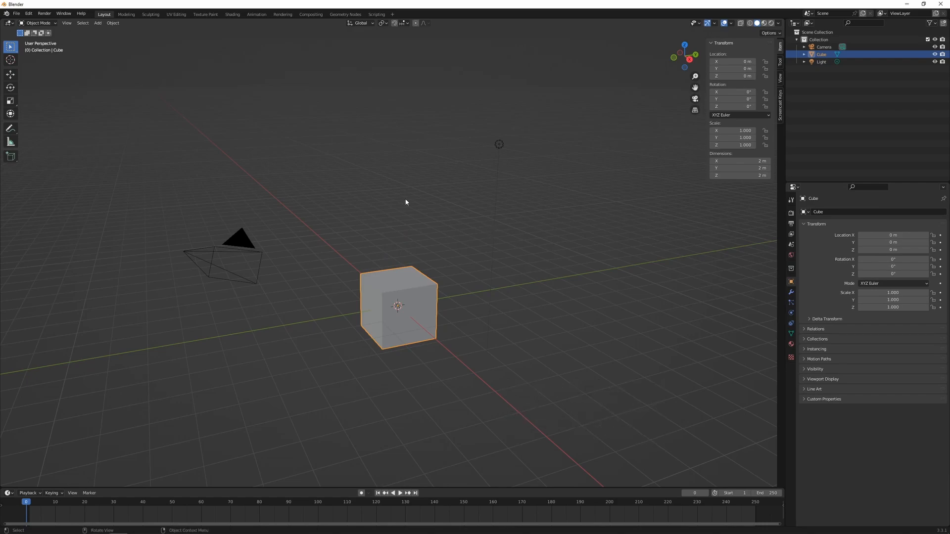
{"action": "left_click", "coordinate": [28, 13]}
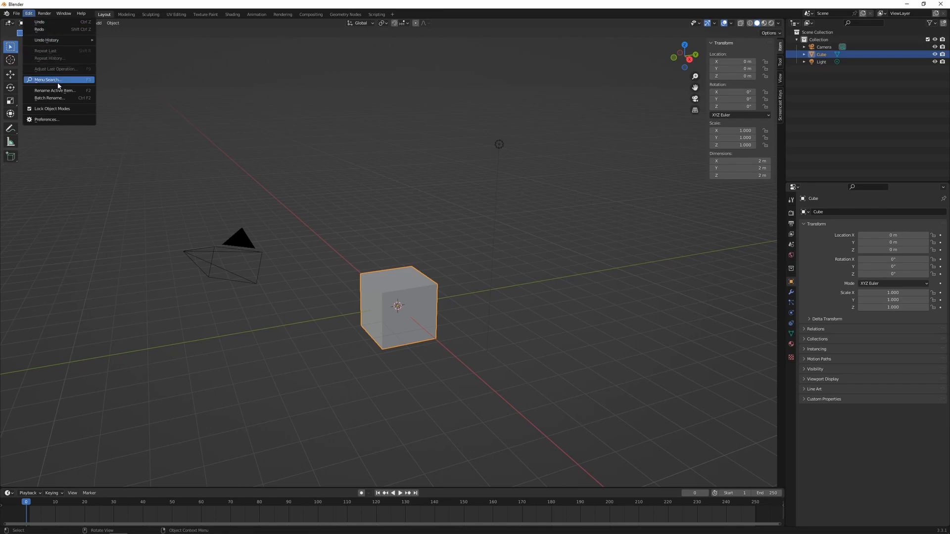
Inspect the 32-step Undo limit under System > Memory & Limits in Preferences, then close it.
{"action": "left_click", "coordinate": [46, 120]}
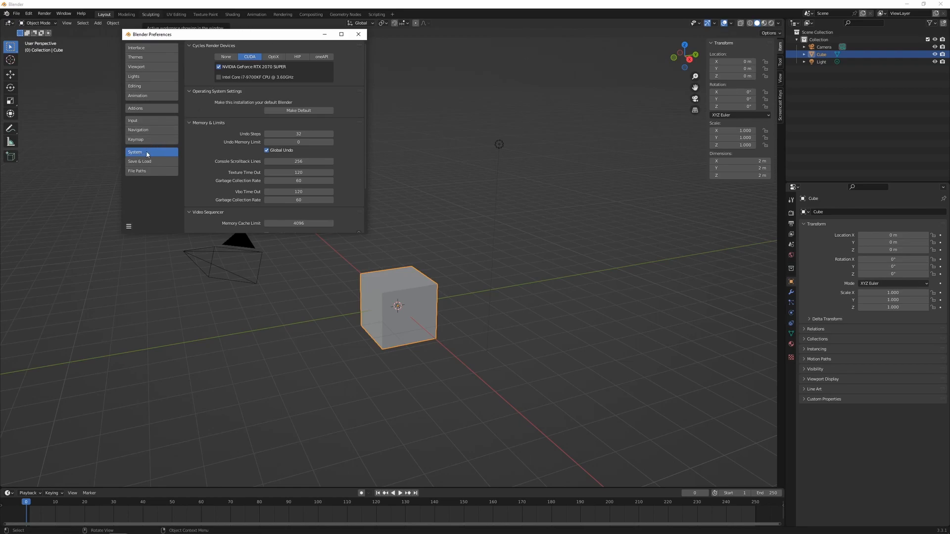
{"action": "mouse_move", "coordinate": [214, 128]}
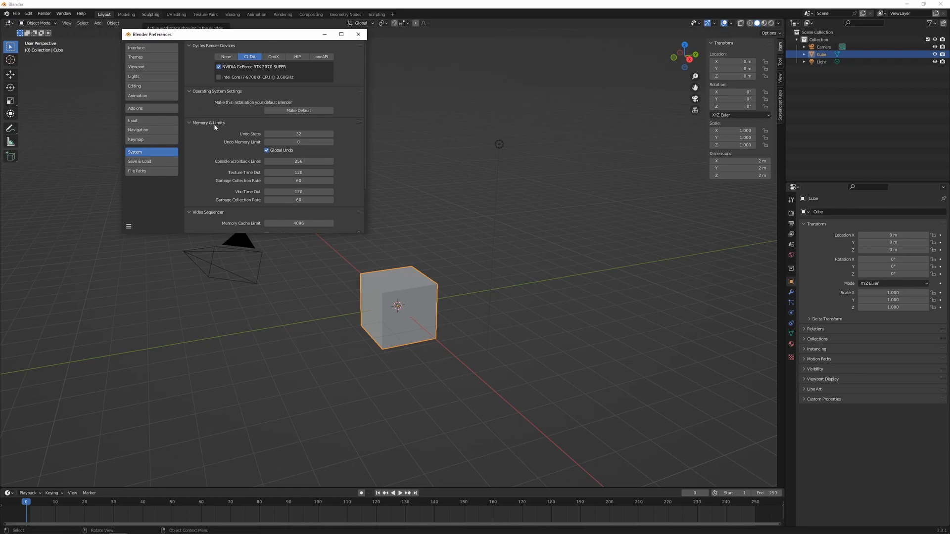
{"action": "mouse_move", "coordinate": [248, 136]}
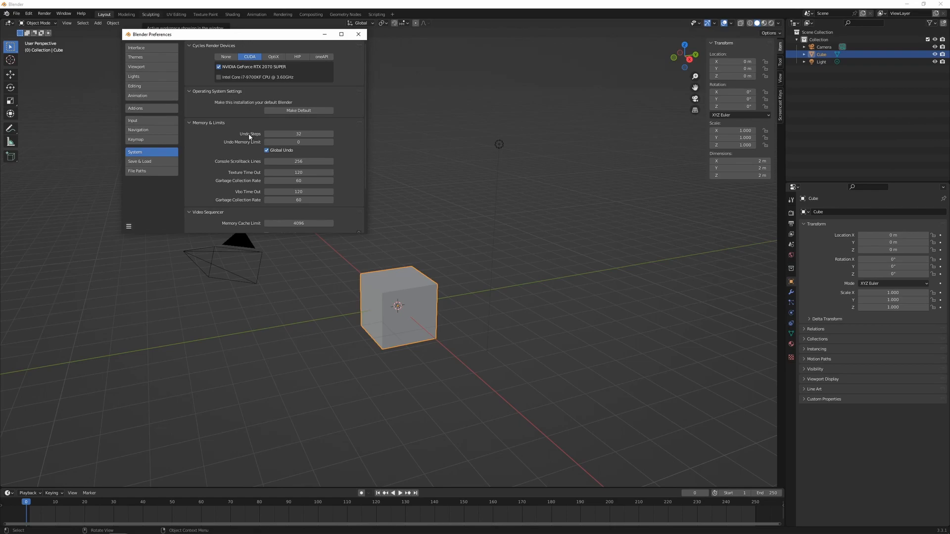
{"action": "mouse_move", "coordinate": [298, 133]}
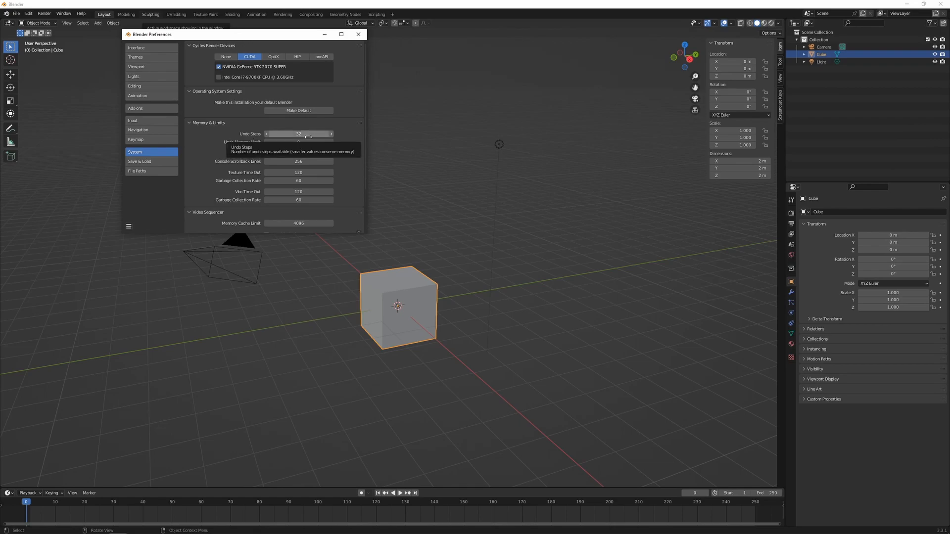
{"action": "left_click", "coordinate": [357, 34]}
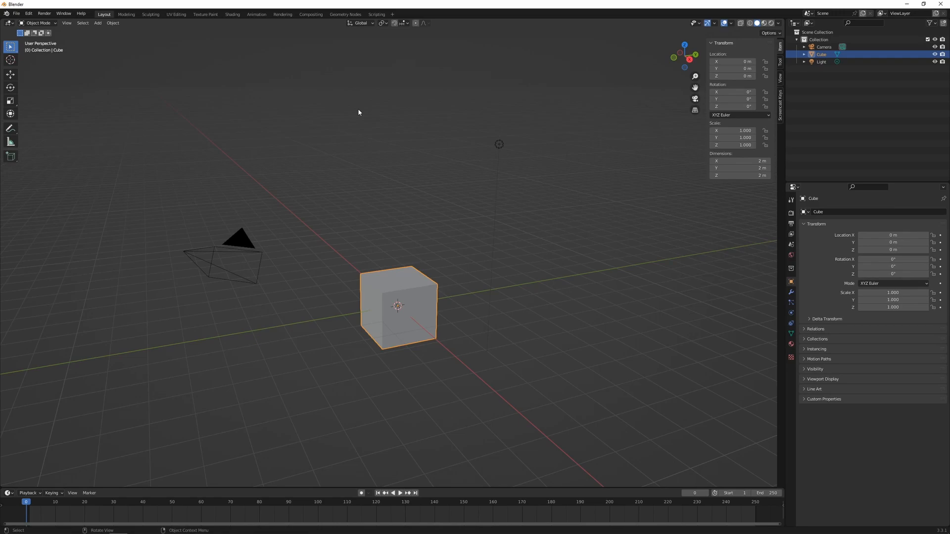
{"action": "mouse_move", "coordinate": [10, 74]}
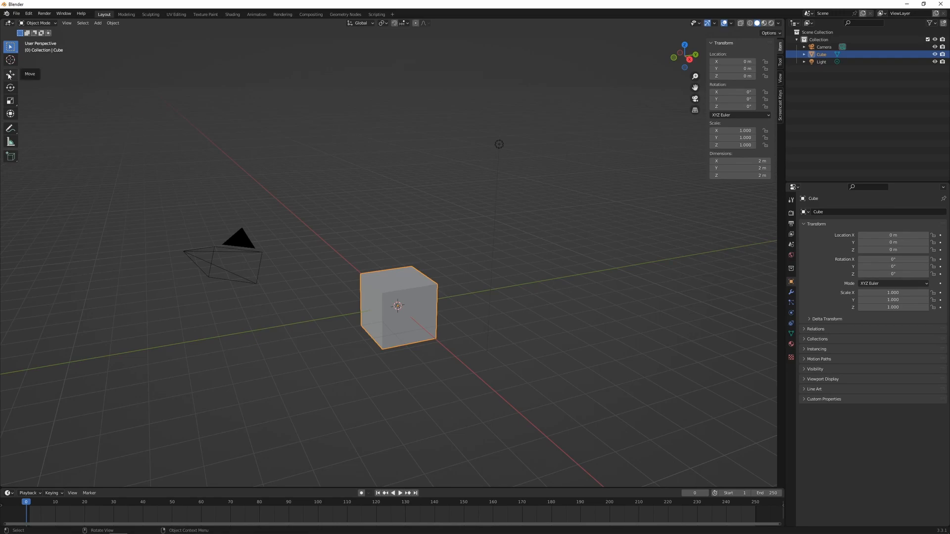
Activate the Move tool so the cube's movement handles show.
{"action": "left_click", "coordinate": [10, 74]}
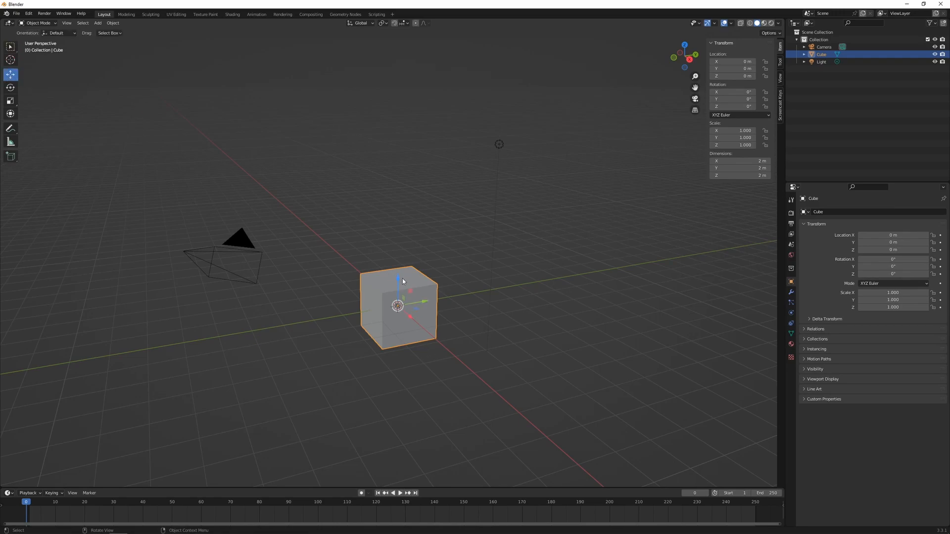
{"action": "mouse_move", "coordinate": [396, 271]}
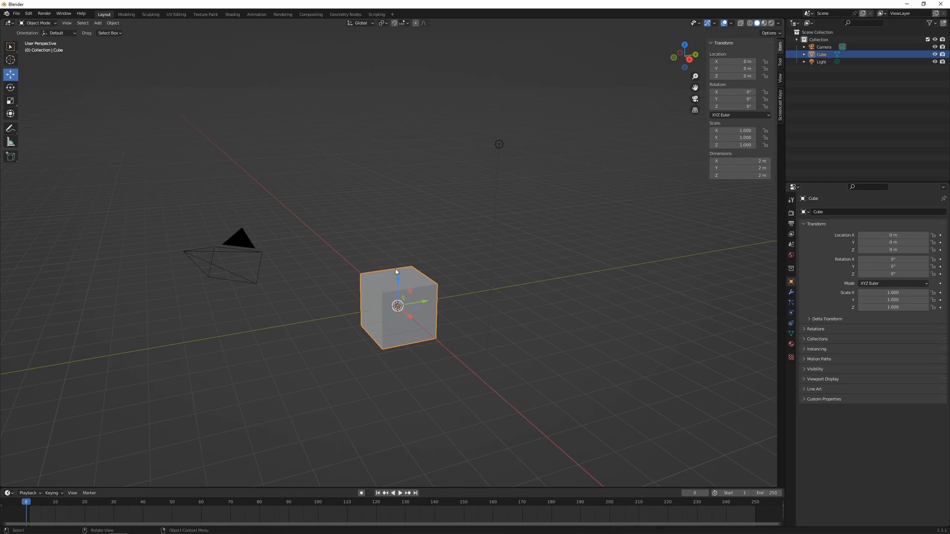
{"action": "mouse_move", "coordinate": [382, 204]}
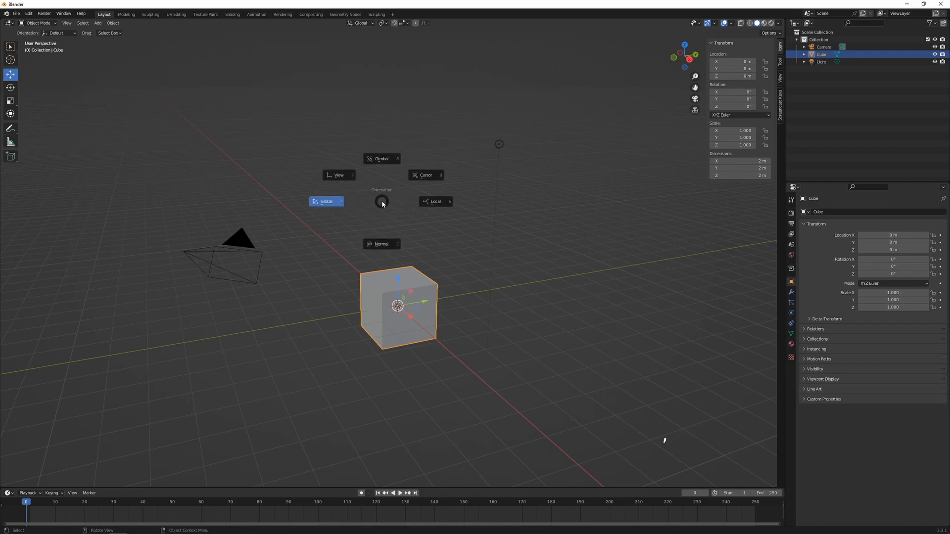
{"action": "mouse_move", "coordinate": [381, 203]}
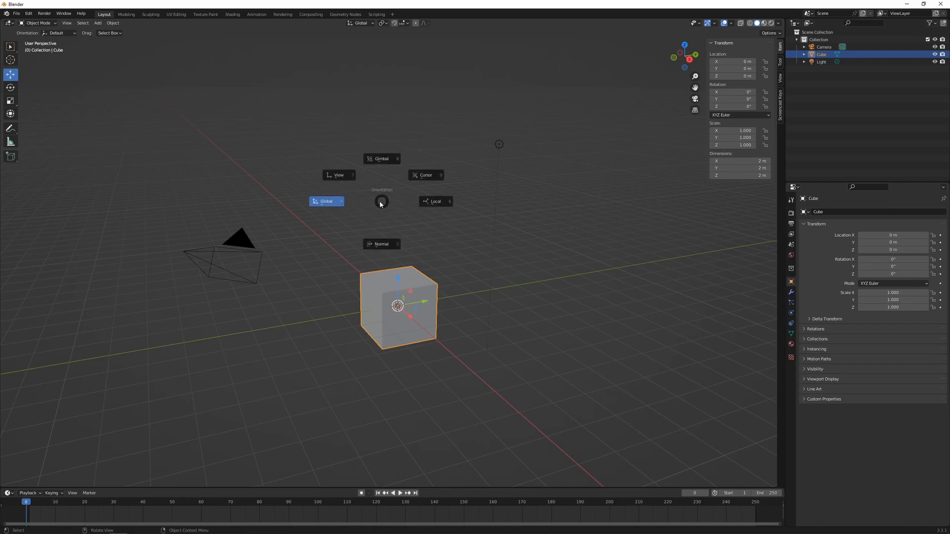
{"action": "mouse_move", "coordinate": [326, 201]}
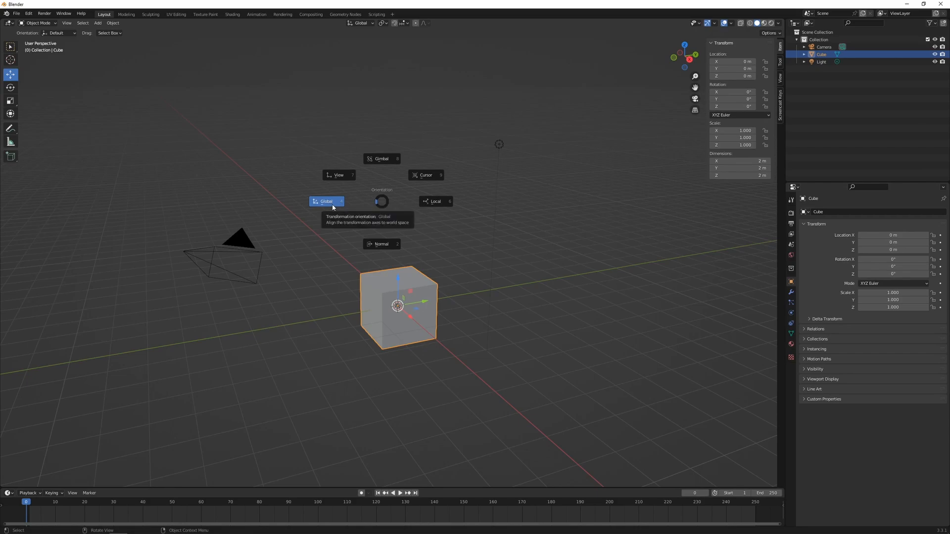
{"action": "mouse_move", "coordinate": [409, 325]}
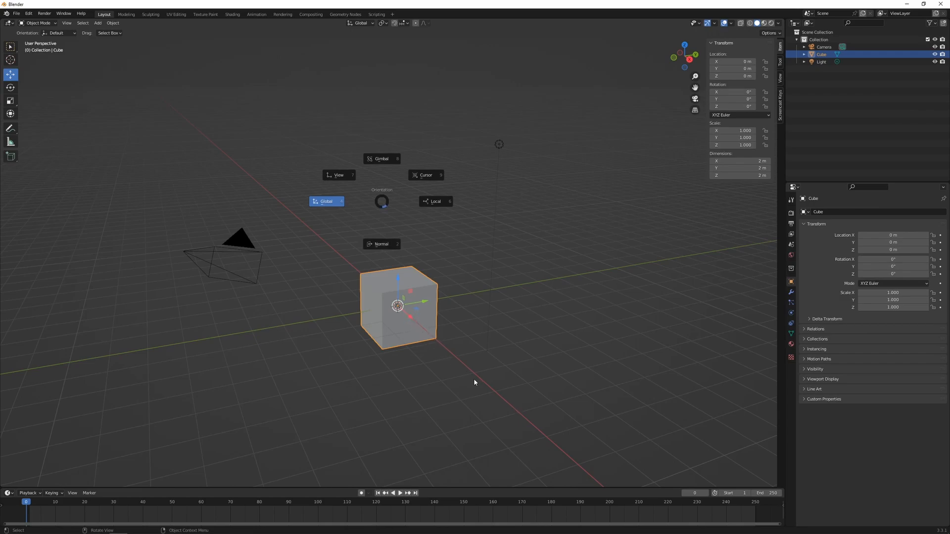
{"action": "mouse_move", "coordinate": [435, 302]}
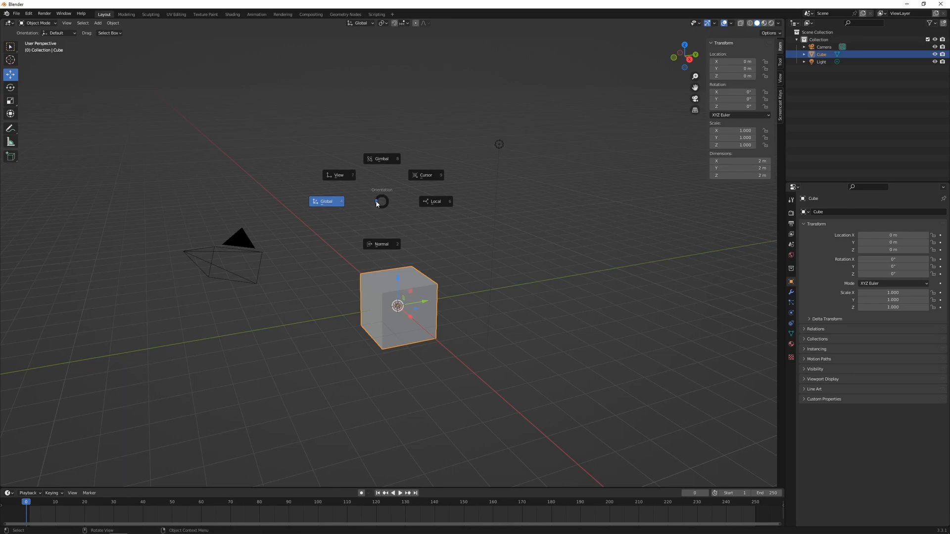
Set Local transform orientation, rotate the cube about -47° on X, then move it along its local axis.
{"action": "left_click", "coordinate": [435, 201]}
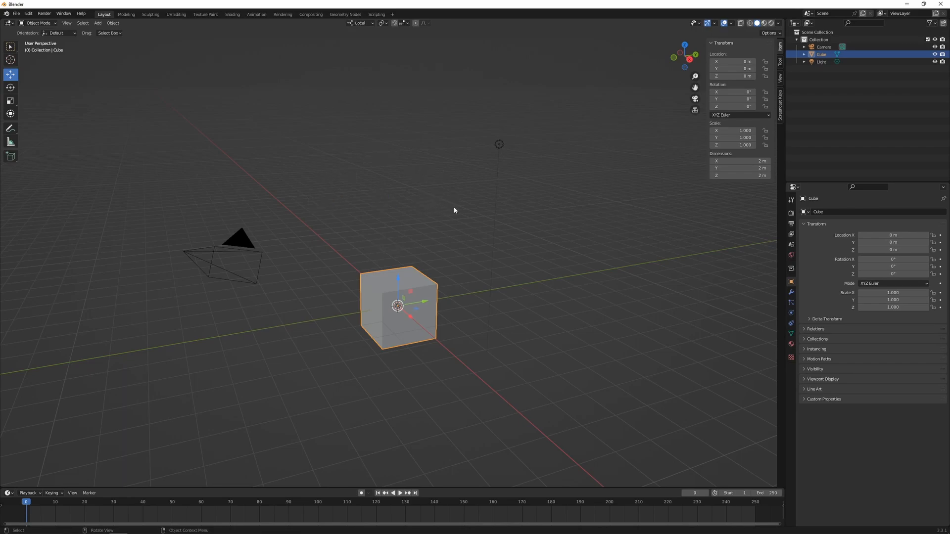
{"action": "key", "text": "r"}
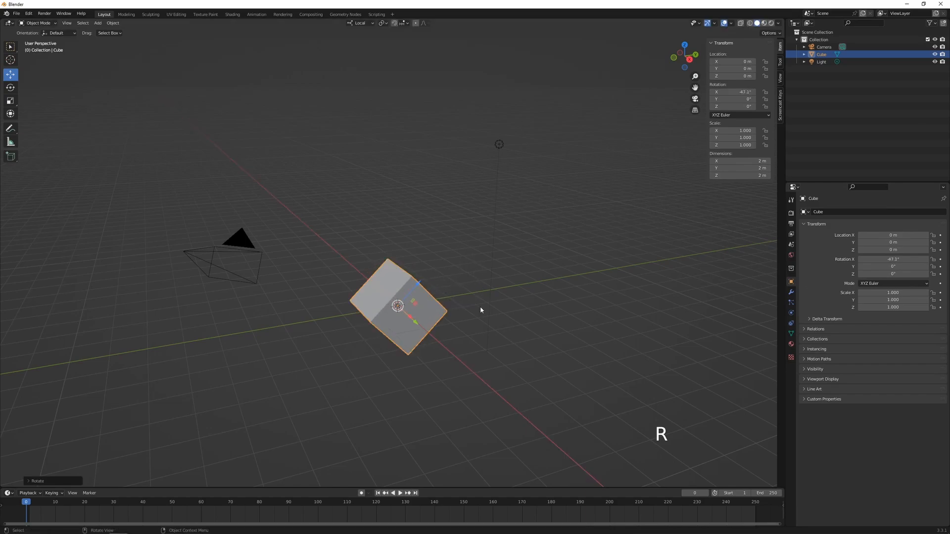
{"action": "mouse_move", "coordinate": [423, 288]}
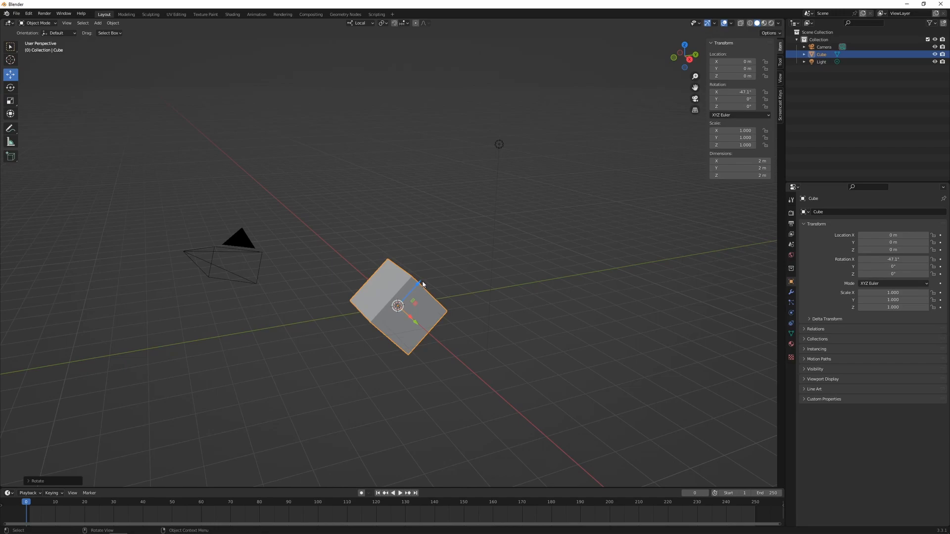
{"action": "mouse_move", "coordinate": [421, 285]}
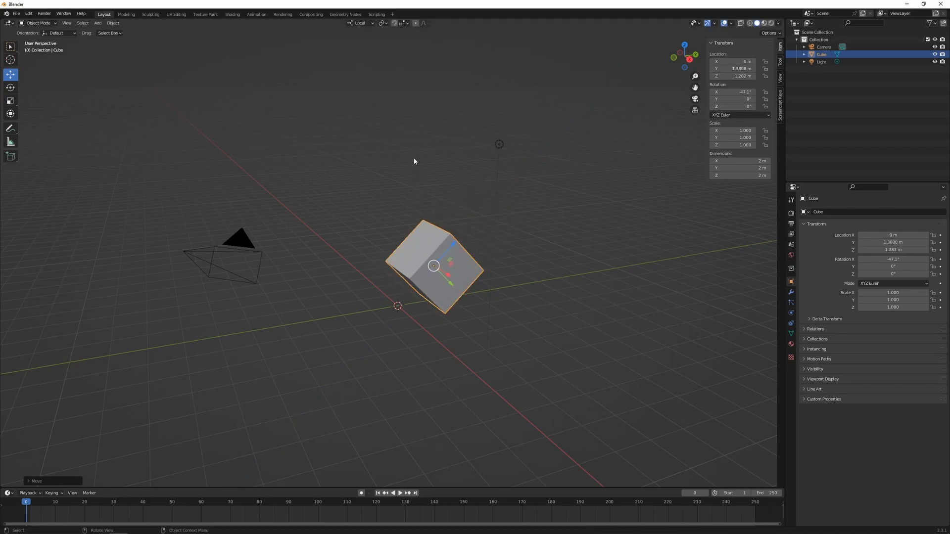
{"action": "key", "text": "g"}
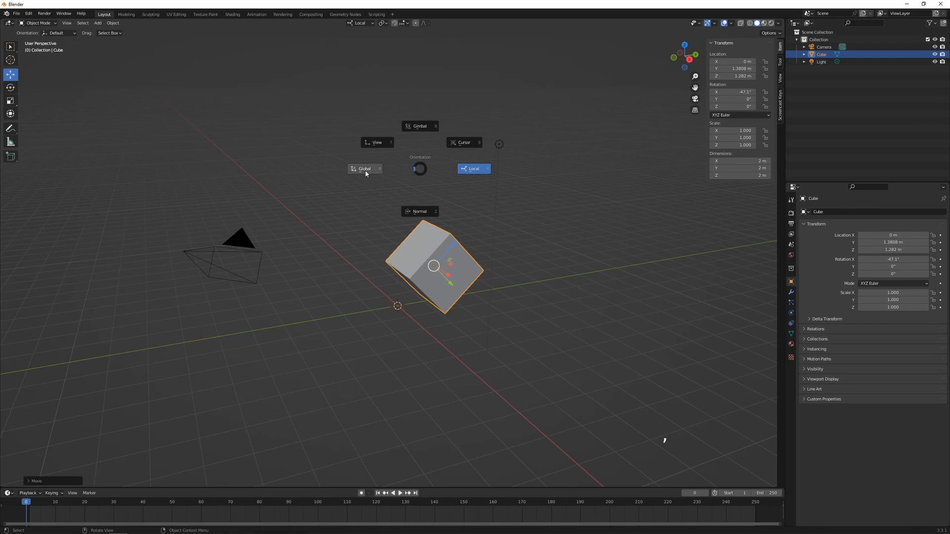
Switch the transform orientation back to Global and grab the cube to confirm it moves along world axes.
{"action": "left_click", "coordinate": [364, 168]}
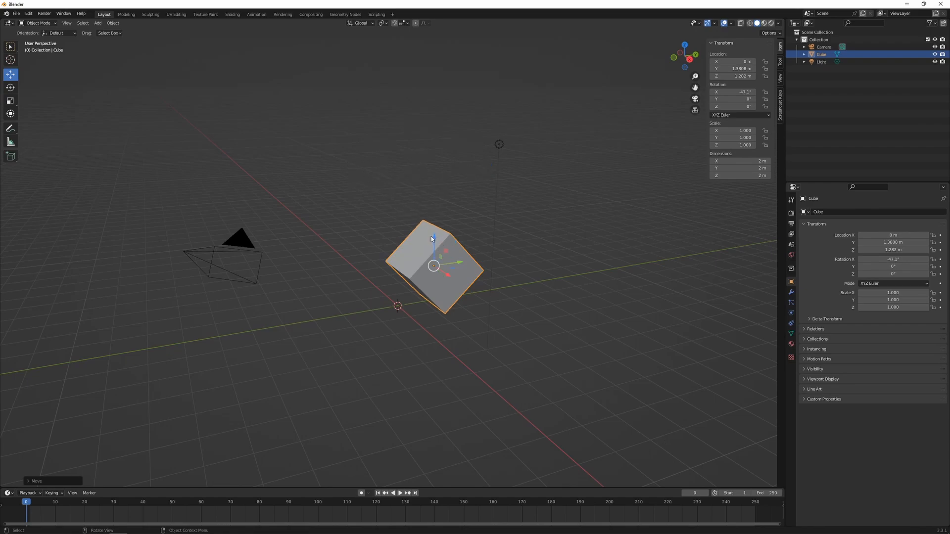
{"action": "mouse_move", "coordinate": [438, 179]}
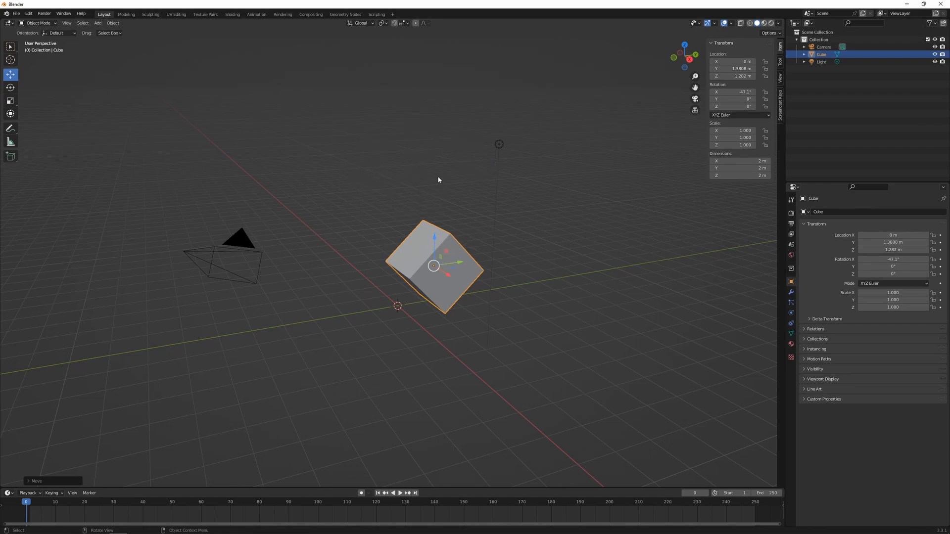
{"action": "key", "text": "comma"}
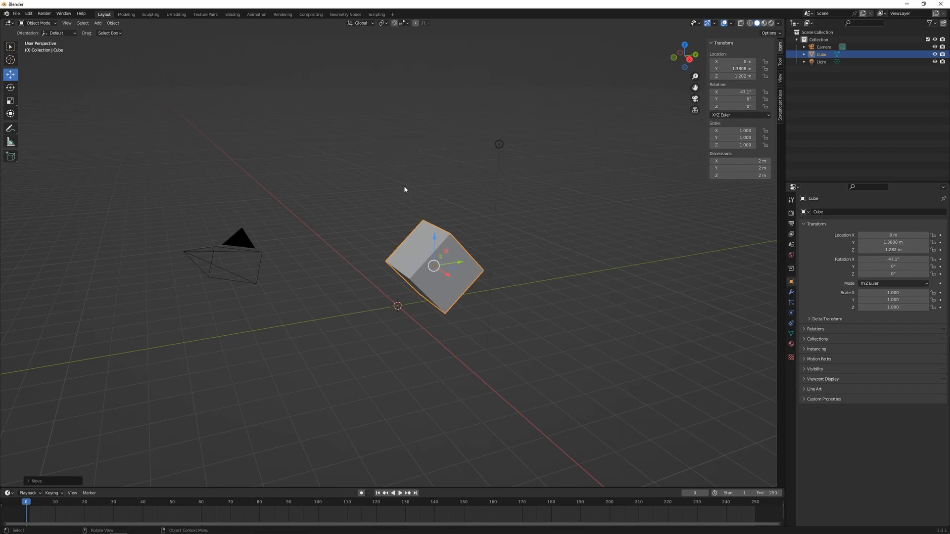
{"action": "key", "text": "g"}
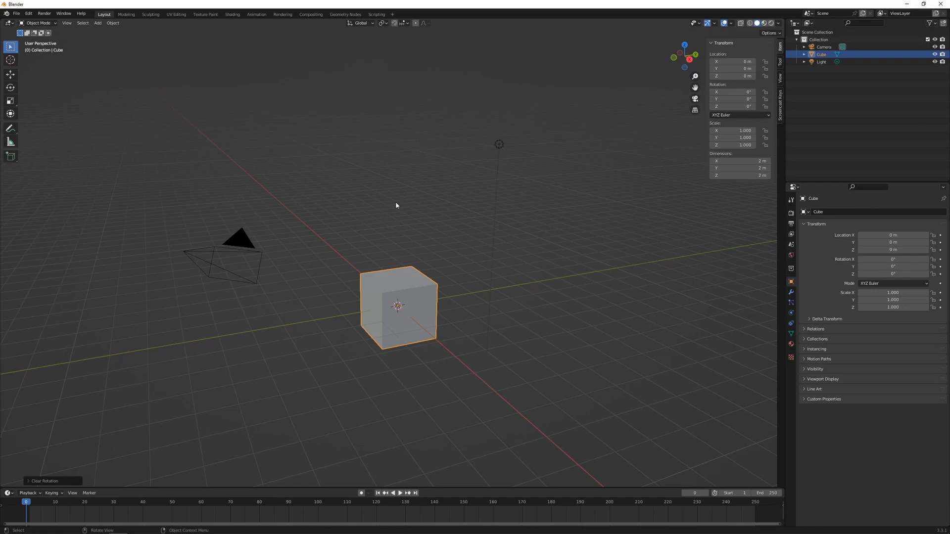
{"action": "mouse_move", "coordinate": [405, 69]}
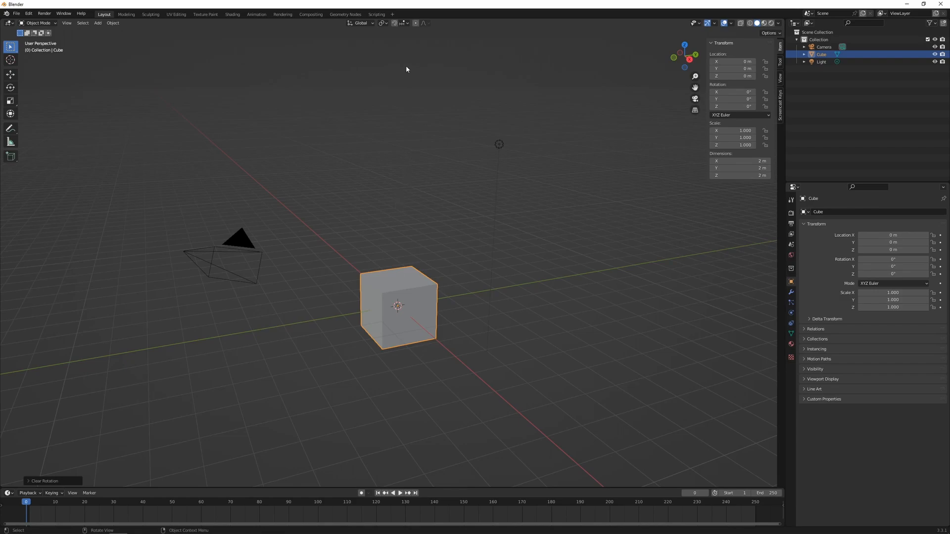
{"action": "mouse_move", "coordinate": [405, 23]}
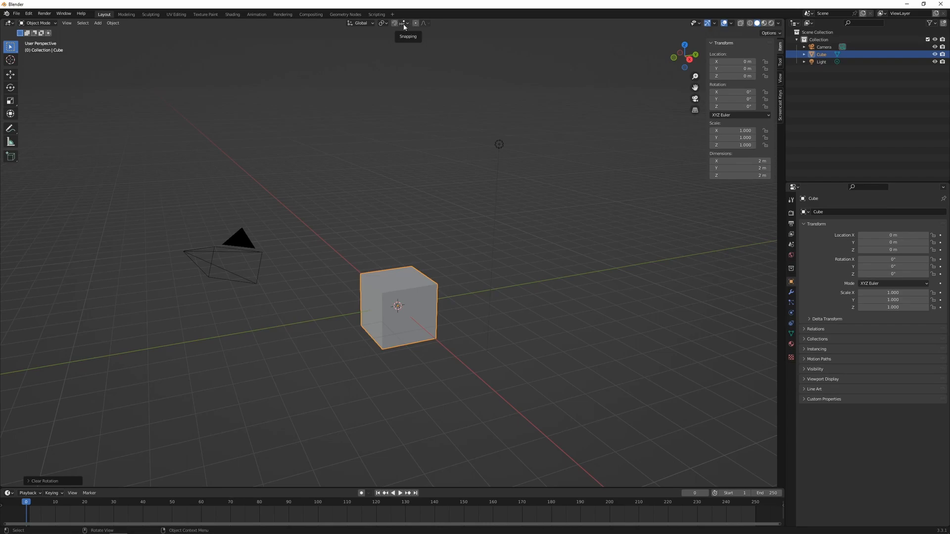
{"action": "mouse_move", "coordinate": [394, 26]}
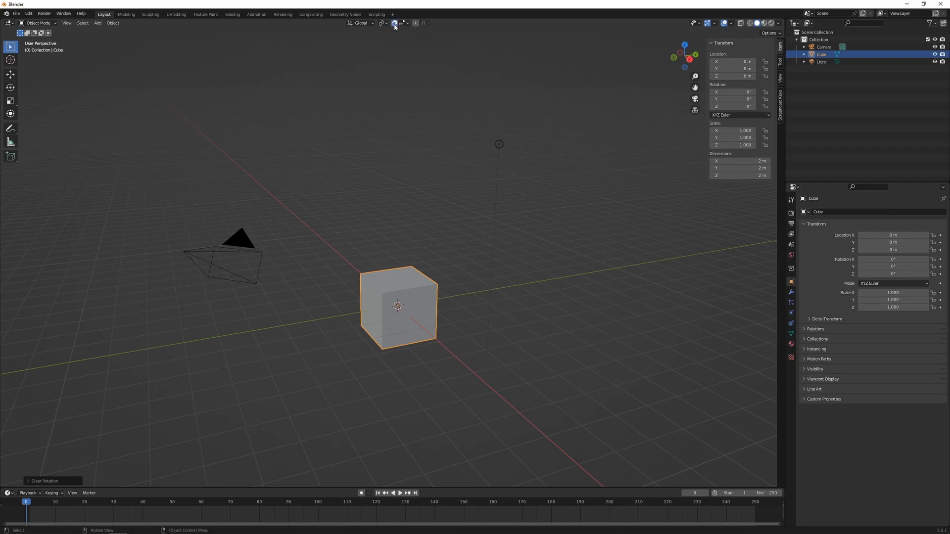
{"action": "mouse_move", "coordinate": [401, 23]}
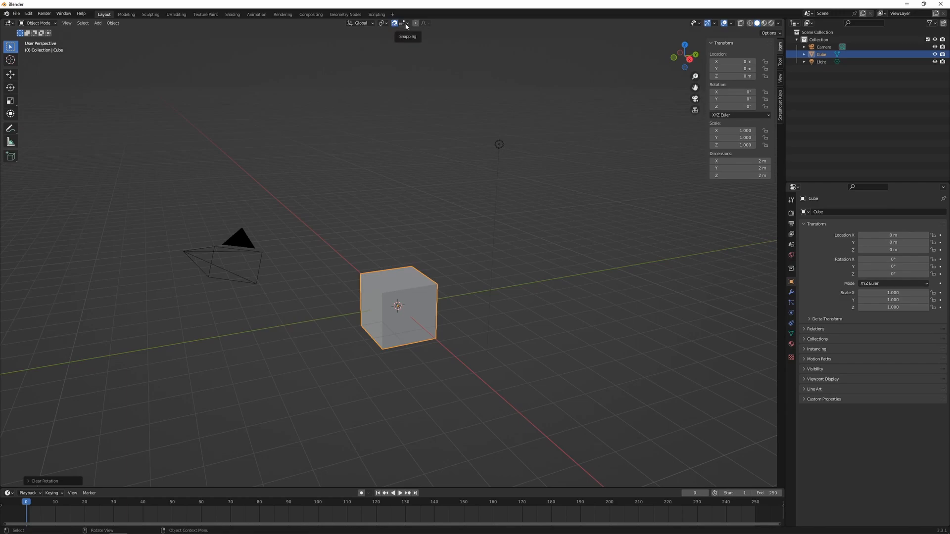
Keep Increment as the snap target and grab the cube to show it moving in fixed steps.
{"action": "left_click", "coordinate": [402, 23]}
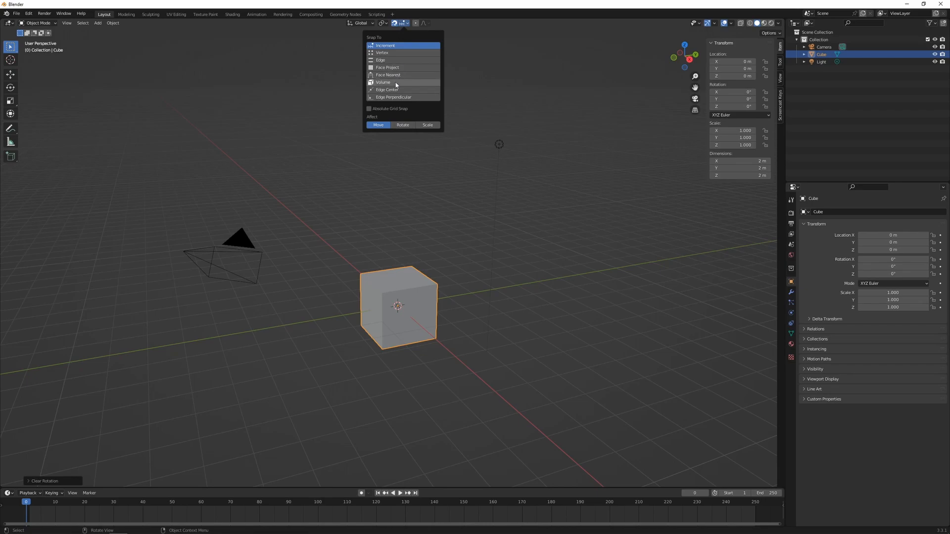
{"action": "mouse_move", "coordinate": [385, 45]}
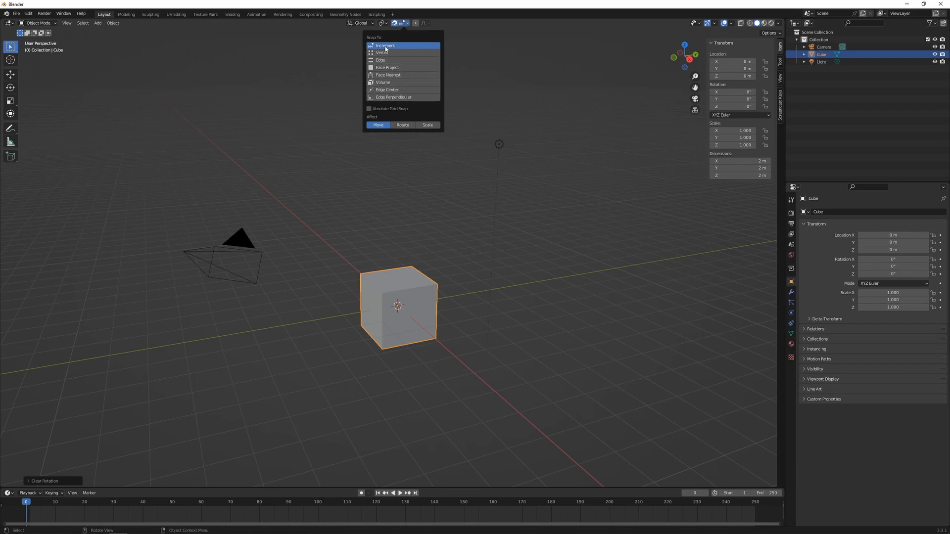
{"action": "mouse_move", "coordinate": [385, 46]}
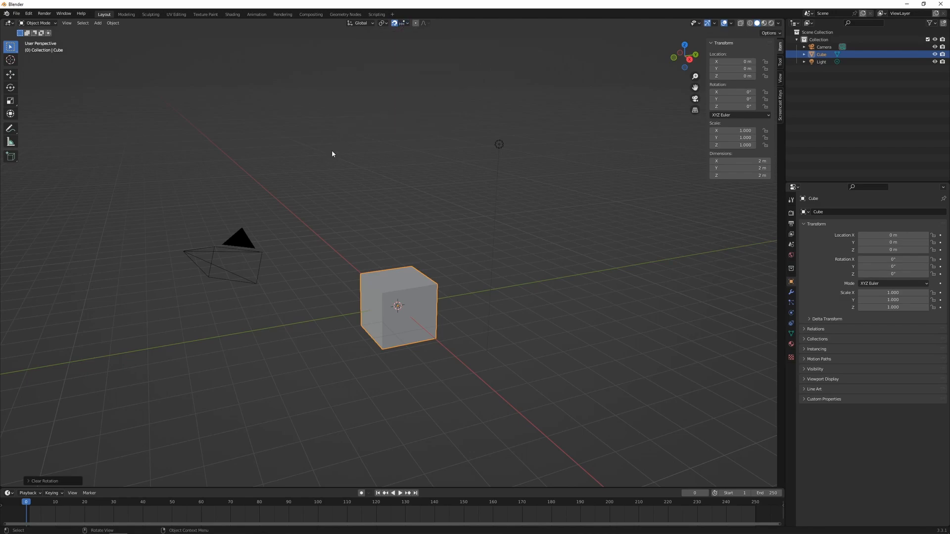
{"action": "key", "text": "g"}
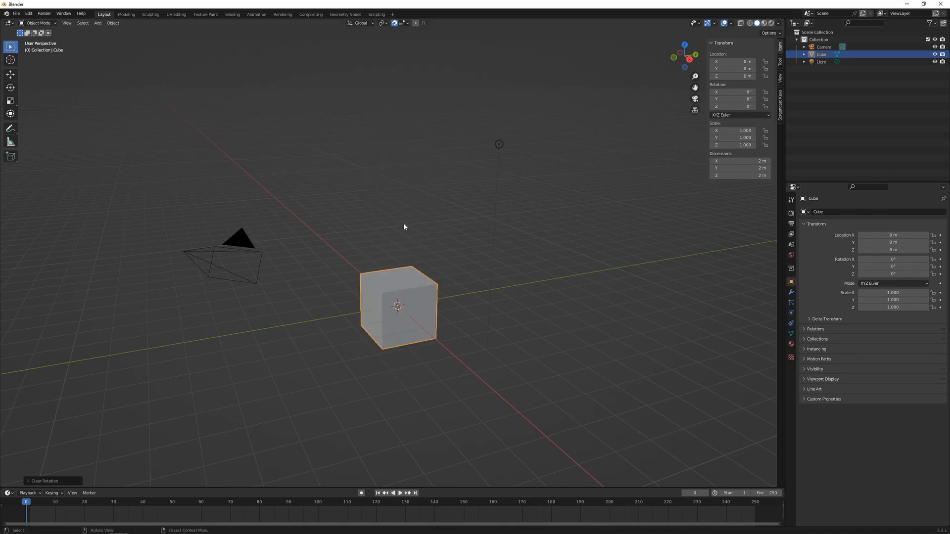
{"action": "mouse_move", "coordinate": [394, 22]}
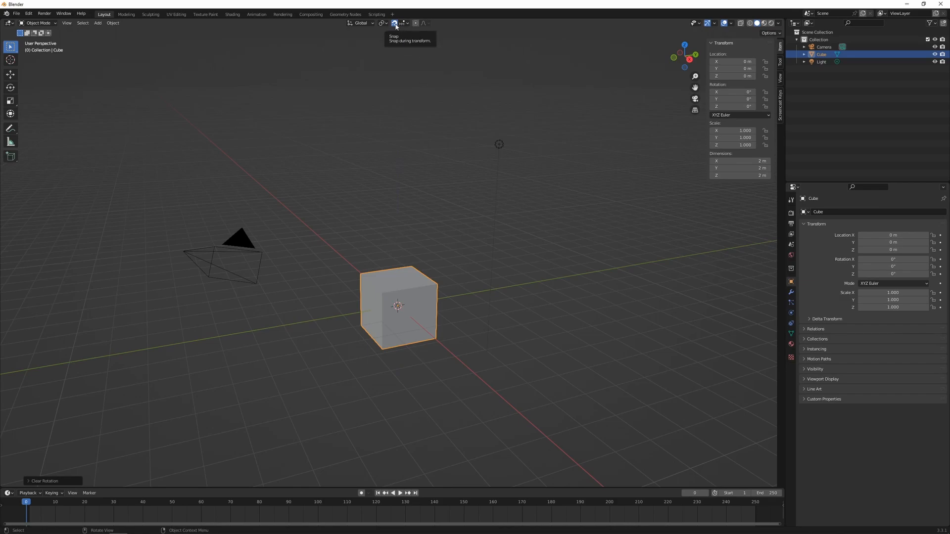
{"action": "mouse_move", "coordinate": [382, 201]}
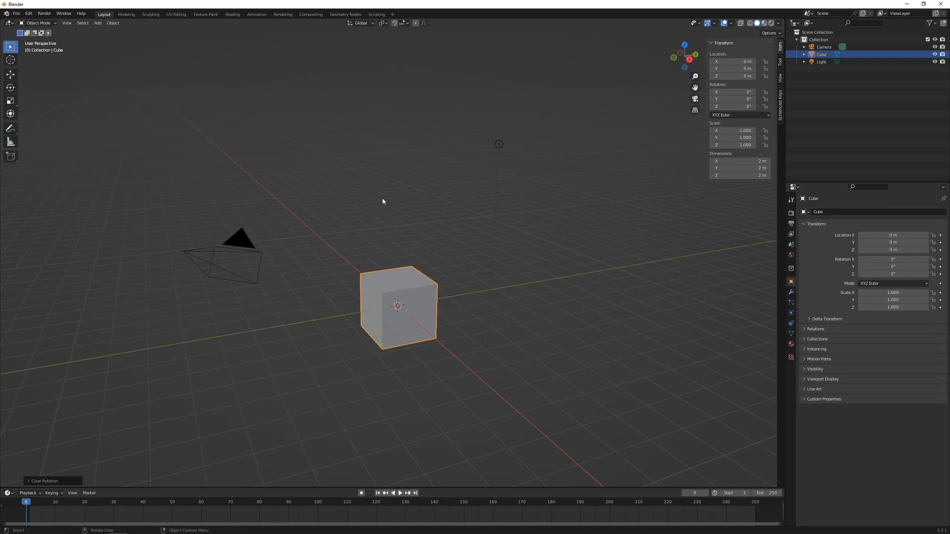
Grab the cube twice to show free movement with snapping disabled.
{"action": "key", "text": "g"}
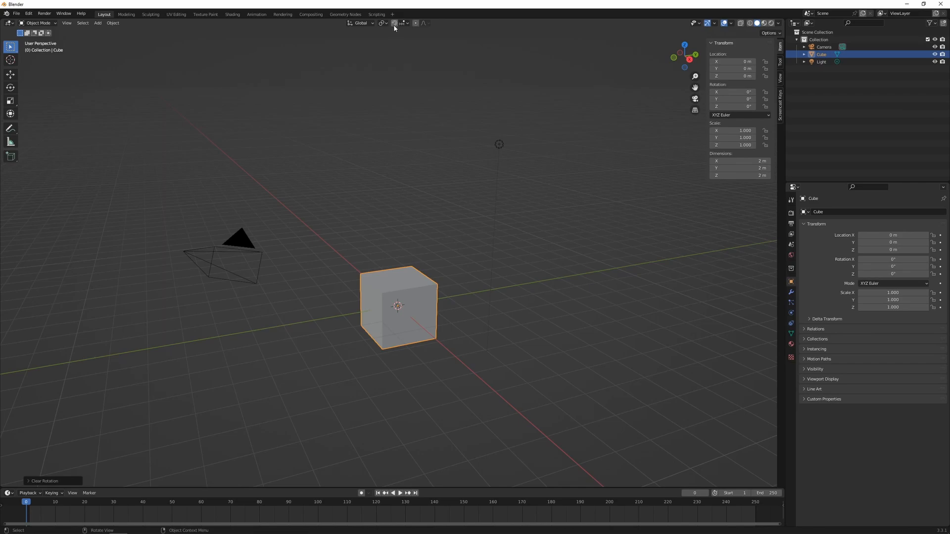
{"action": "key", "text": "g"}
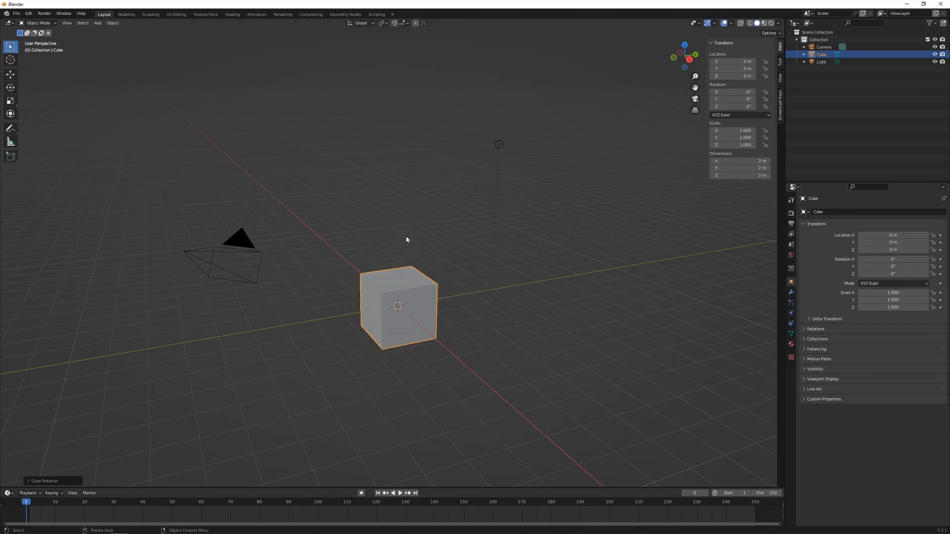
{"action": "mouse_move", "coordinate": [399, 309]}
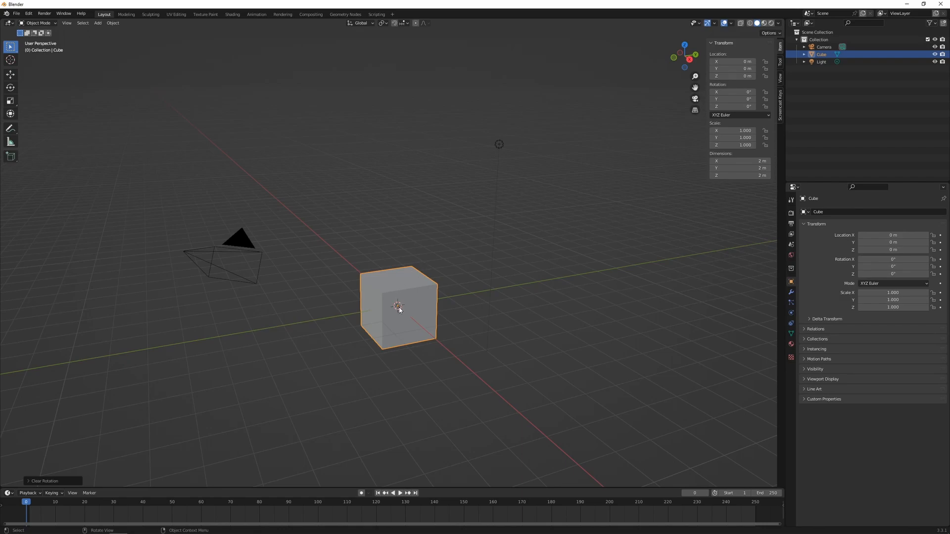